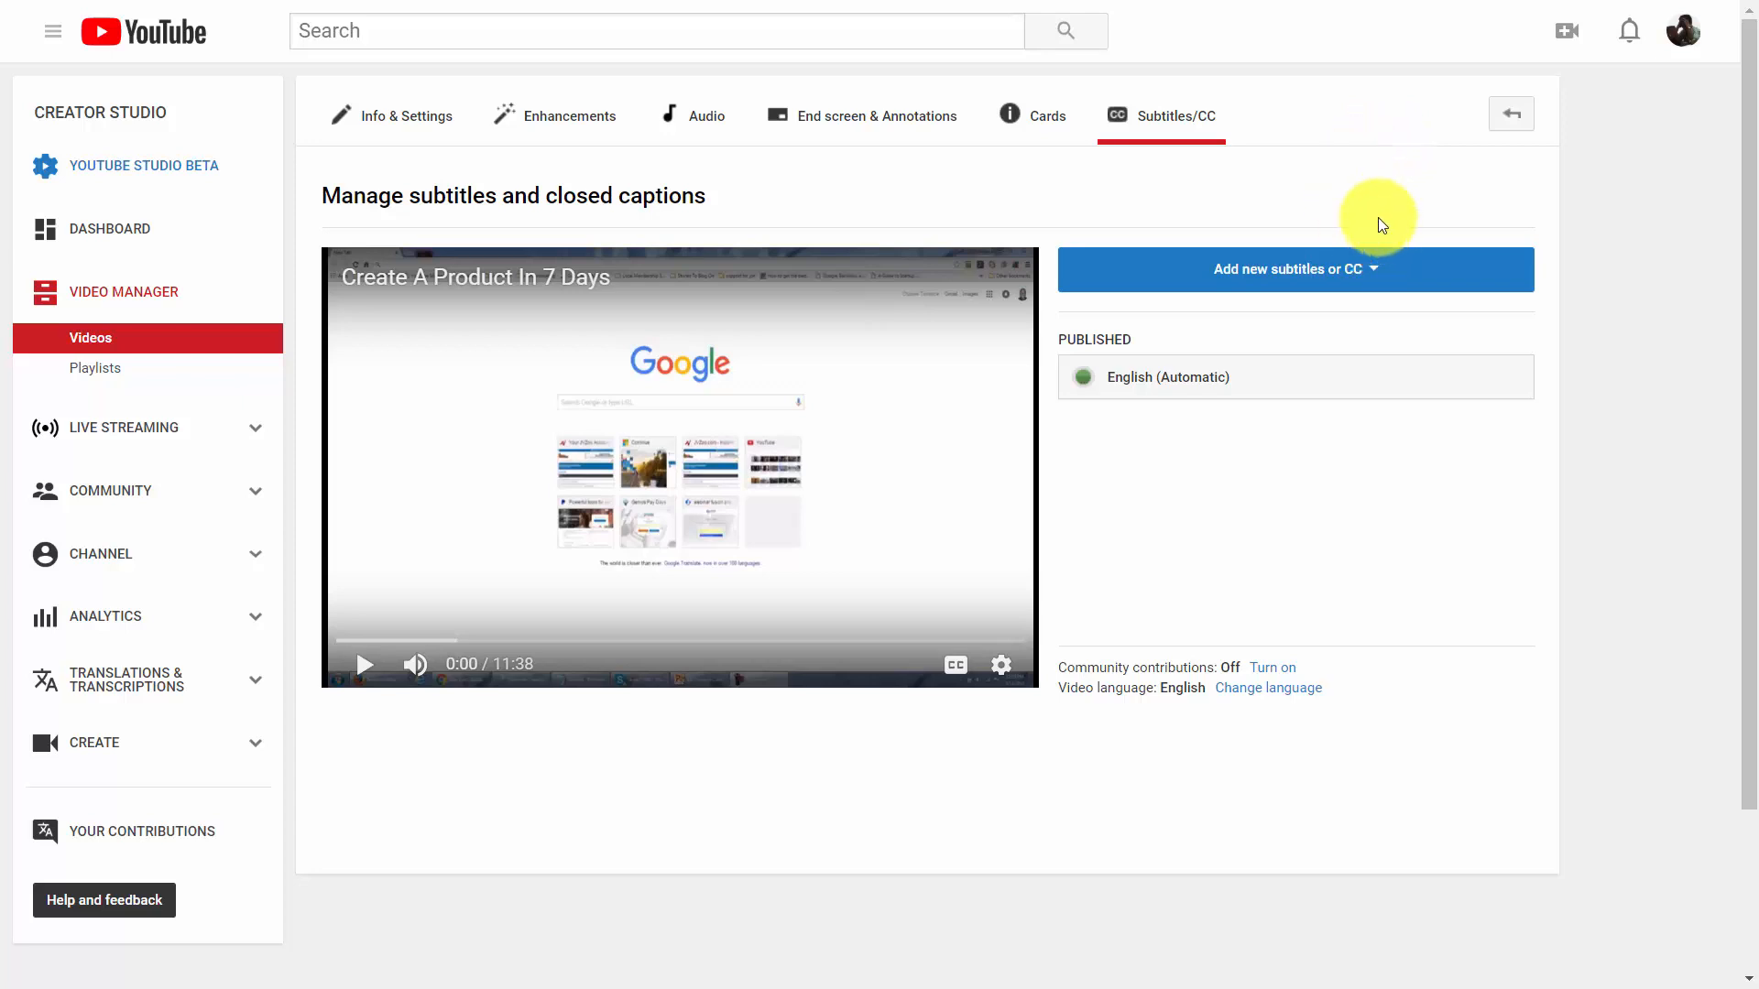
pyautogui.moveTo(1378, 218)
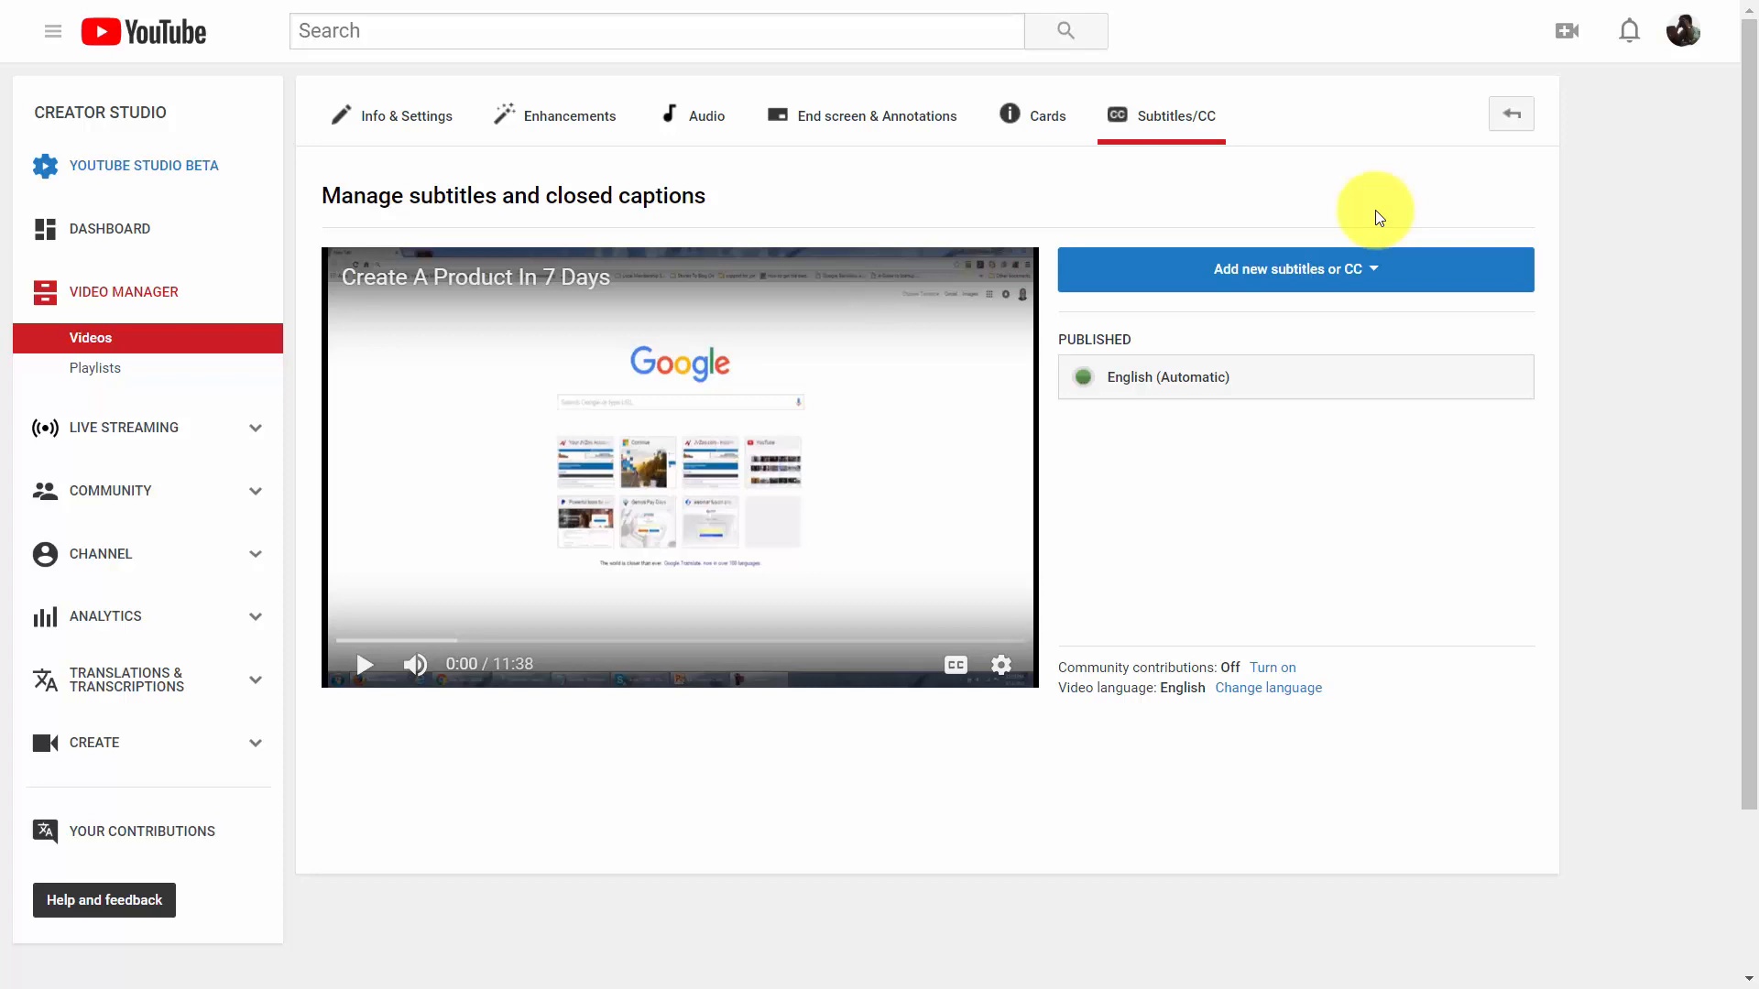
pyautogui.moveTo(147, 292)
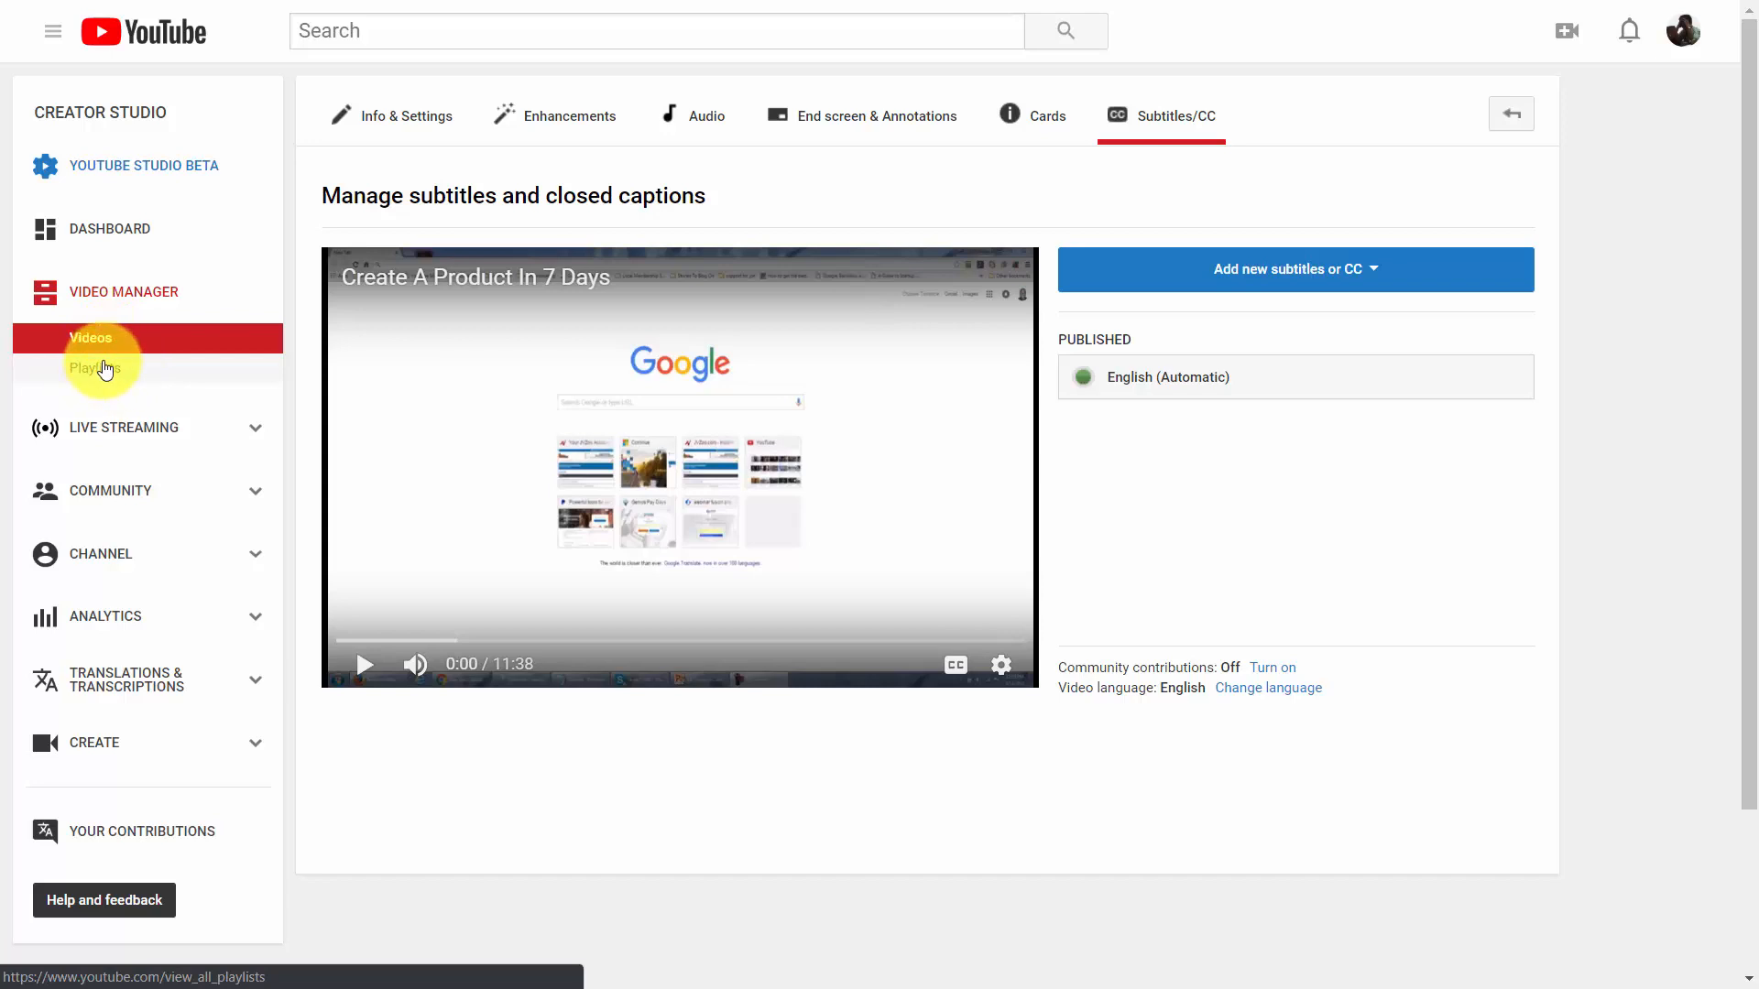
# Start a new playlist titled 'Live Streams on Business Subjects' and review its Public privacy option.
pyautogui.click(95, 368)
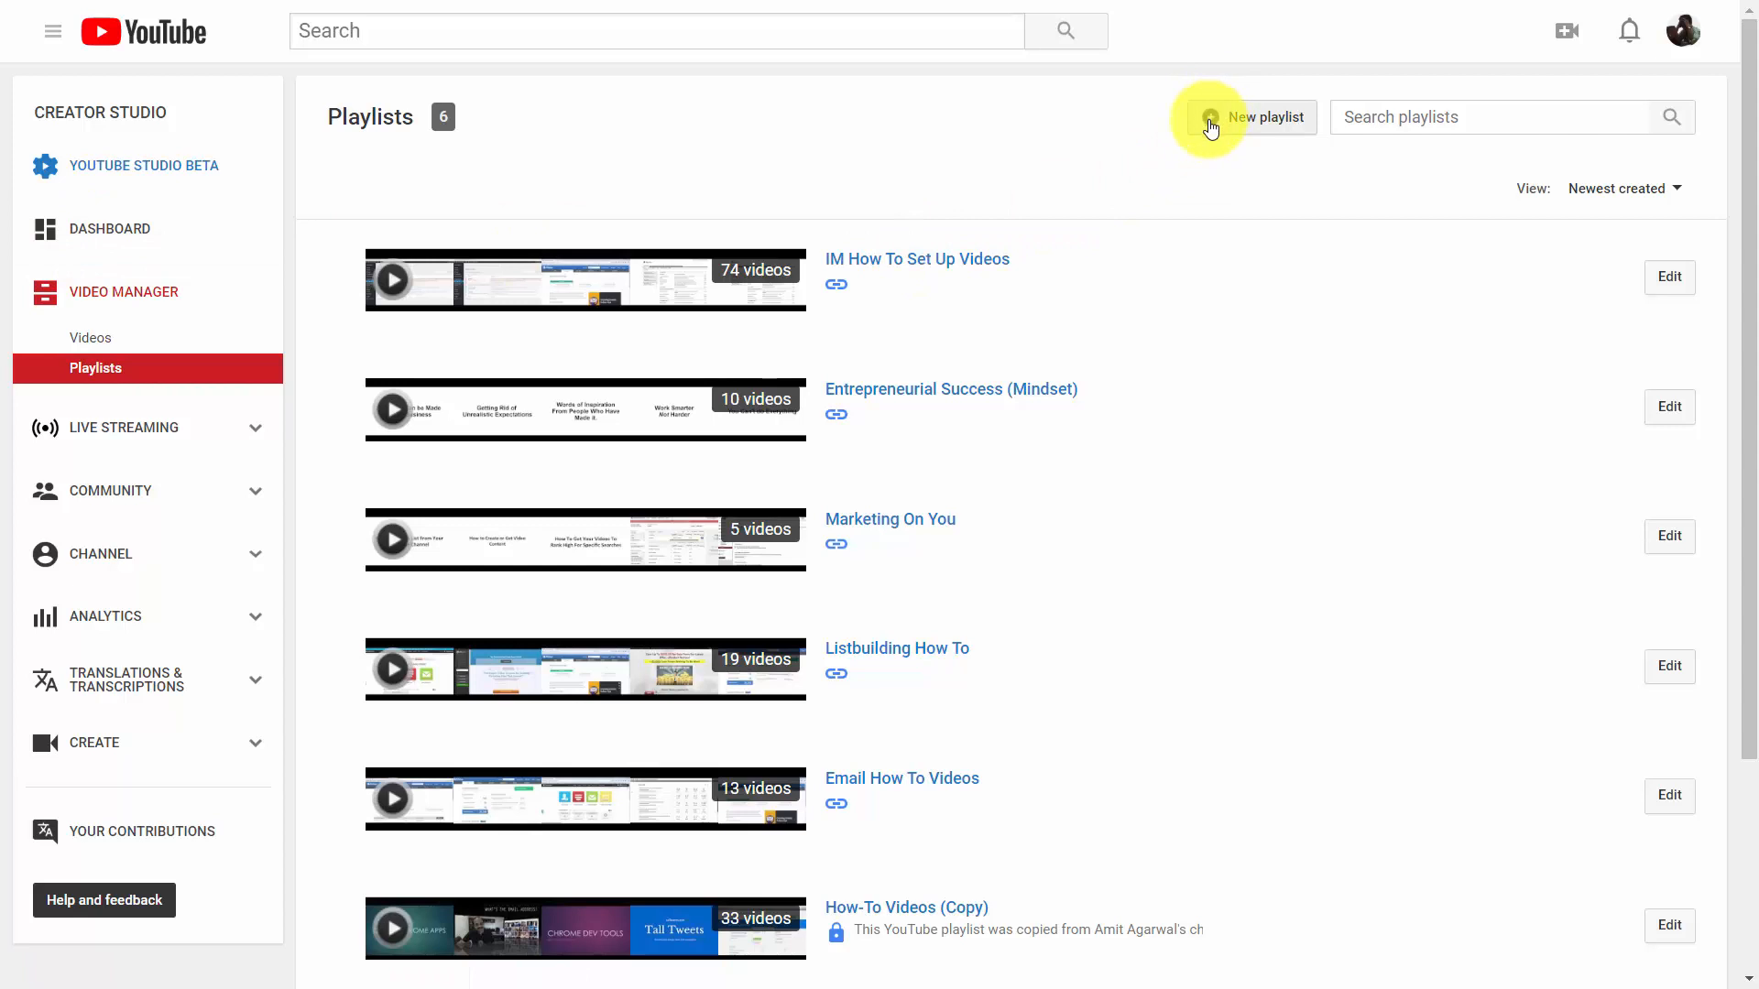
pyautogui.click(1265, 117)
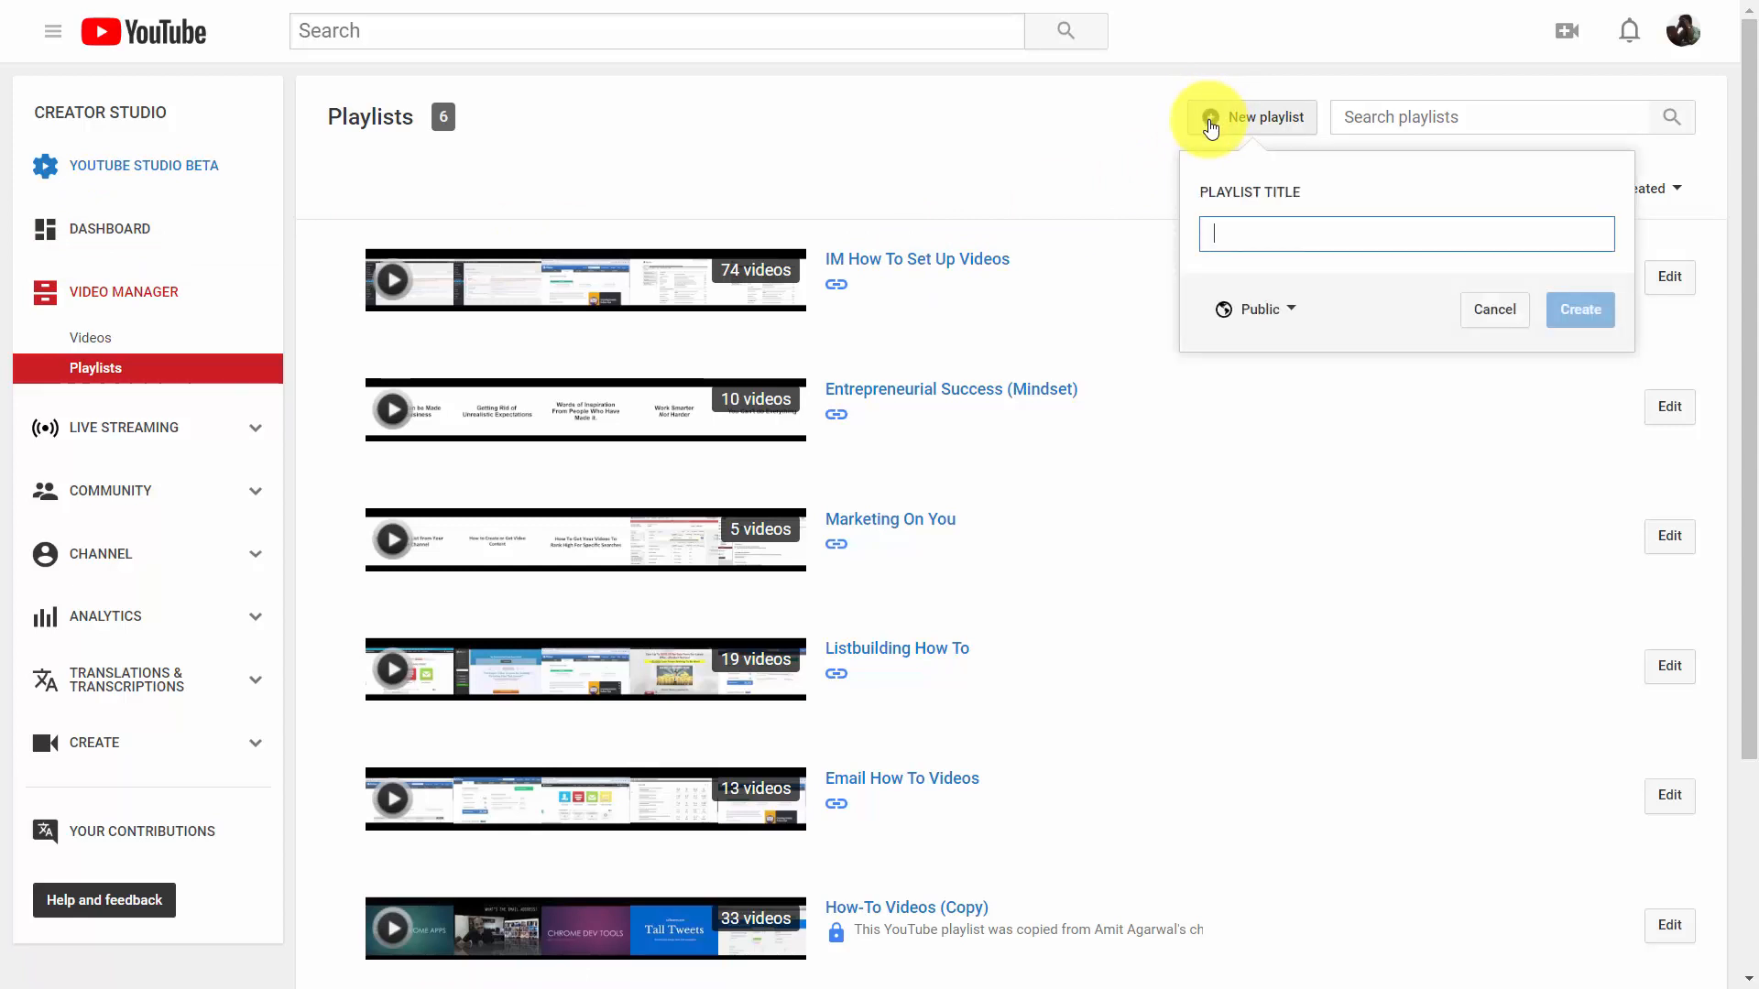
pyautogui.write('Live Streams on Business Subjects')
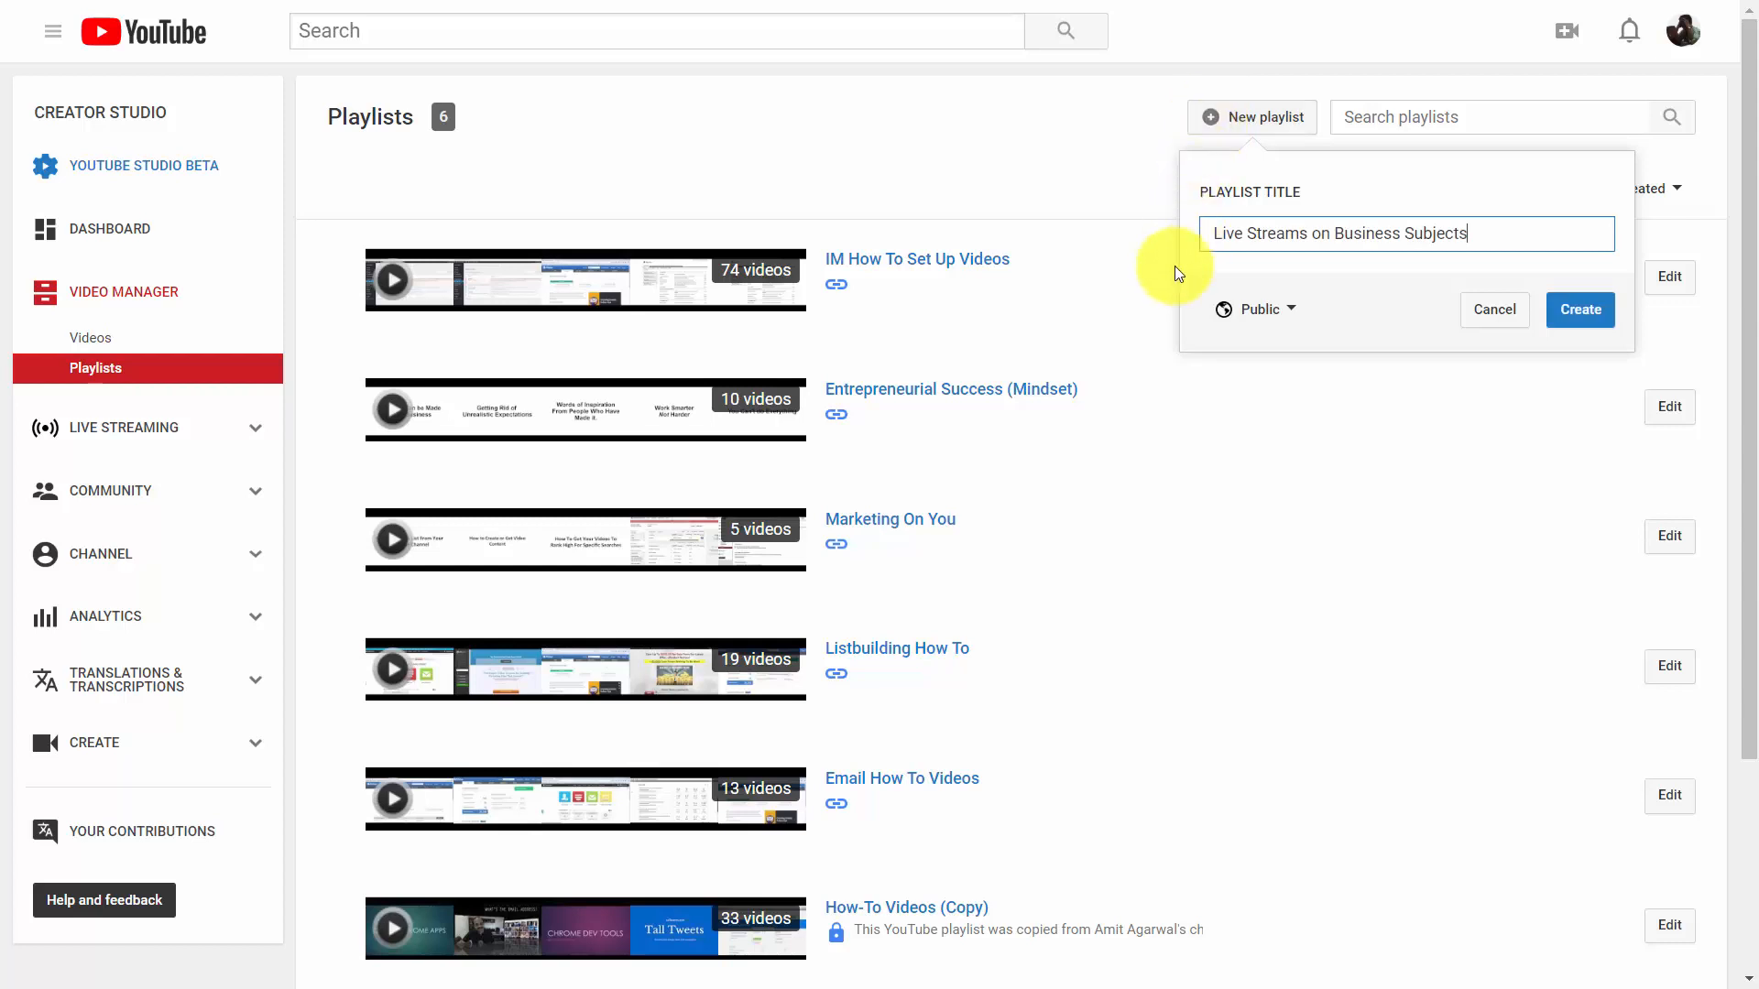
pyautogui.click(1254, 309)
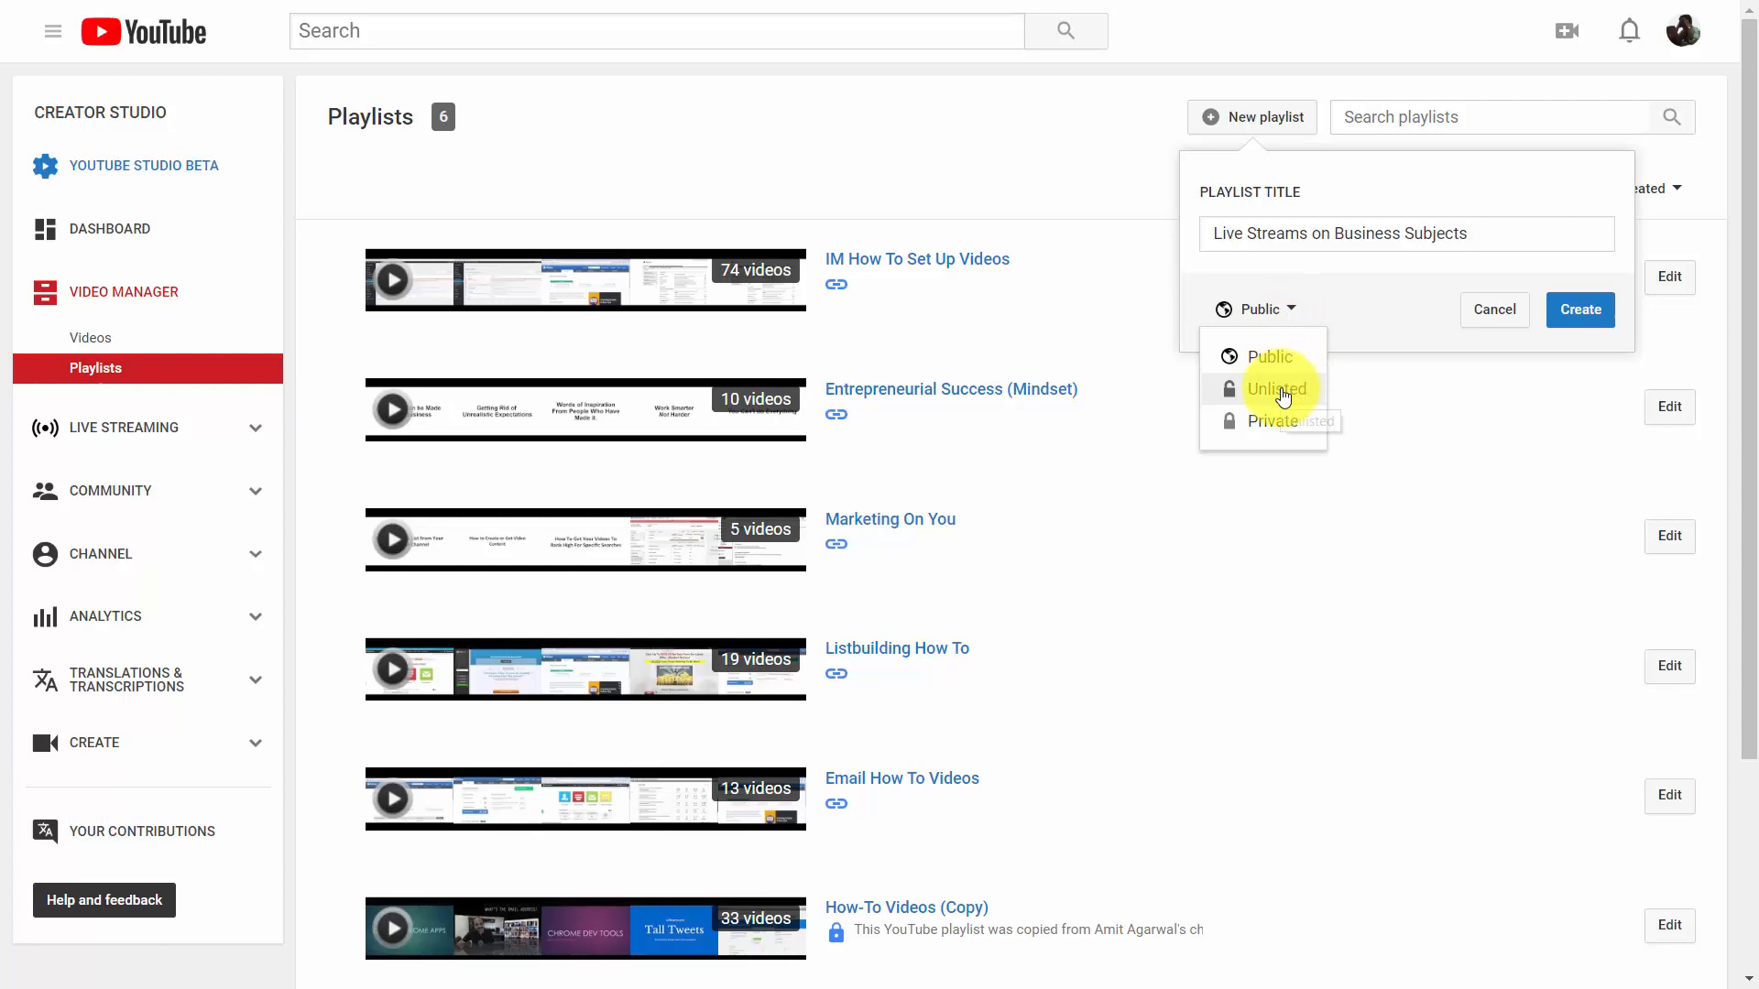
pyautogui.moveTo(1261, 430)
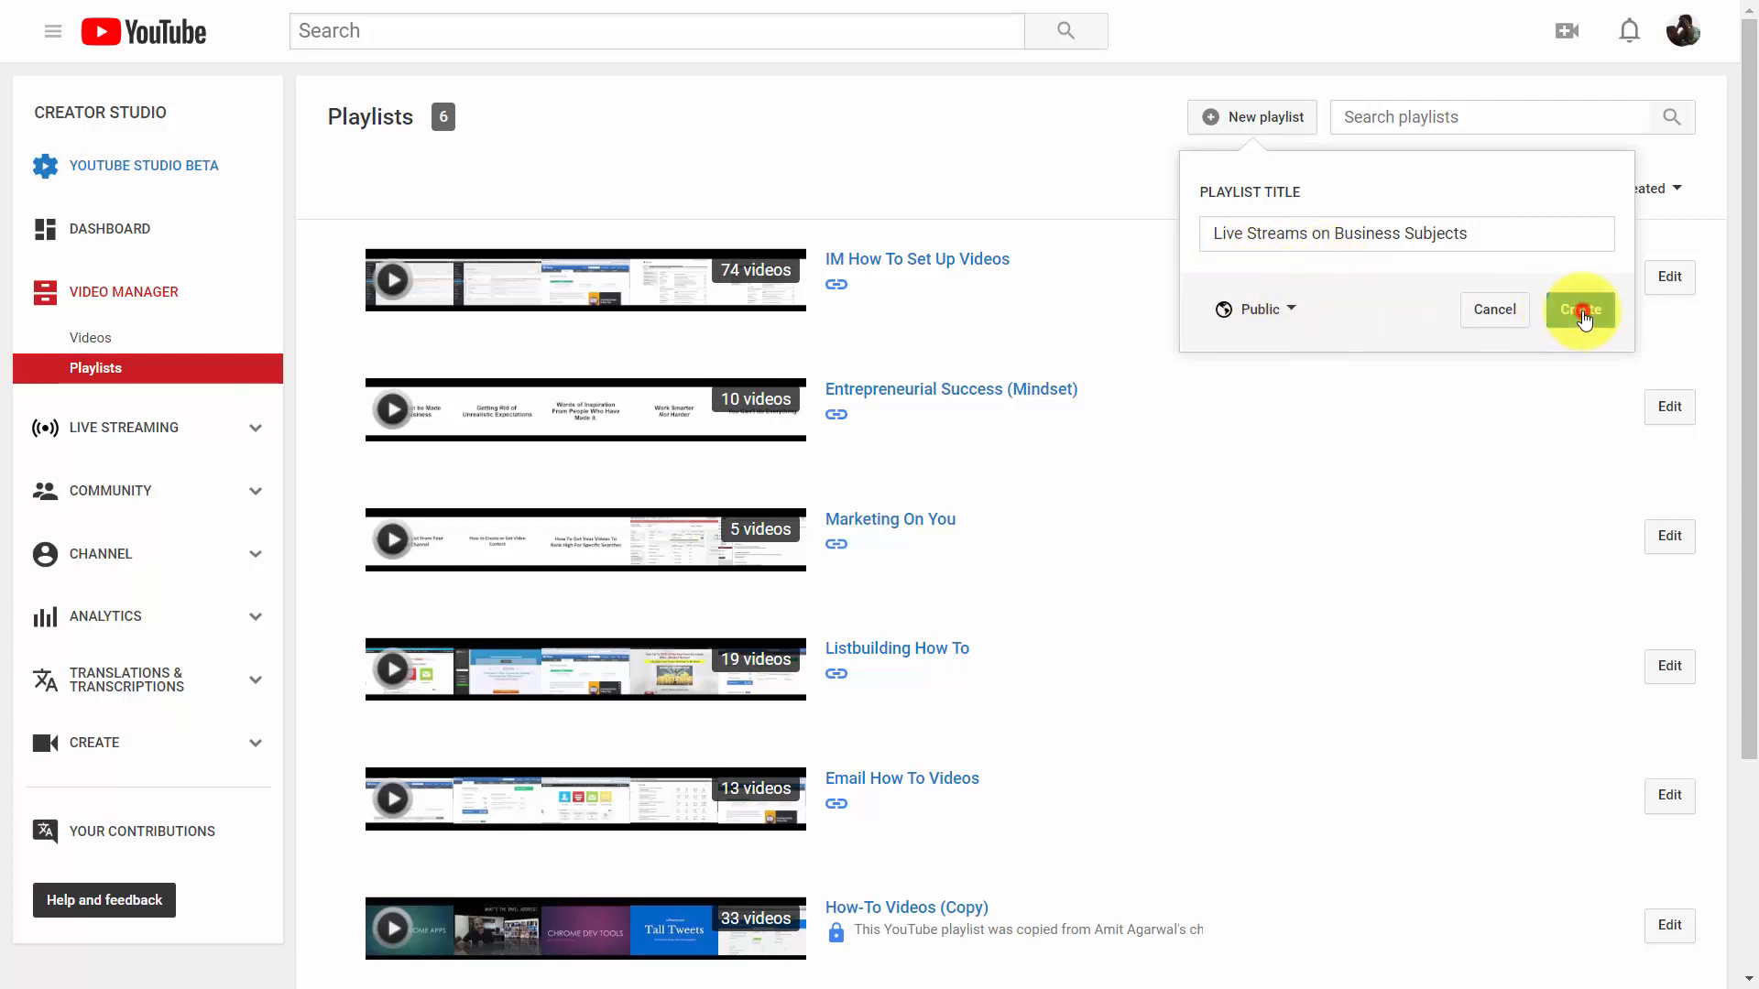
# Create the 'Live Streams on Business Subjects' playlist and open its edit page.
pyautogui.click(1580, 309)
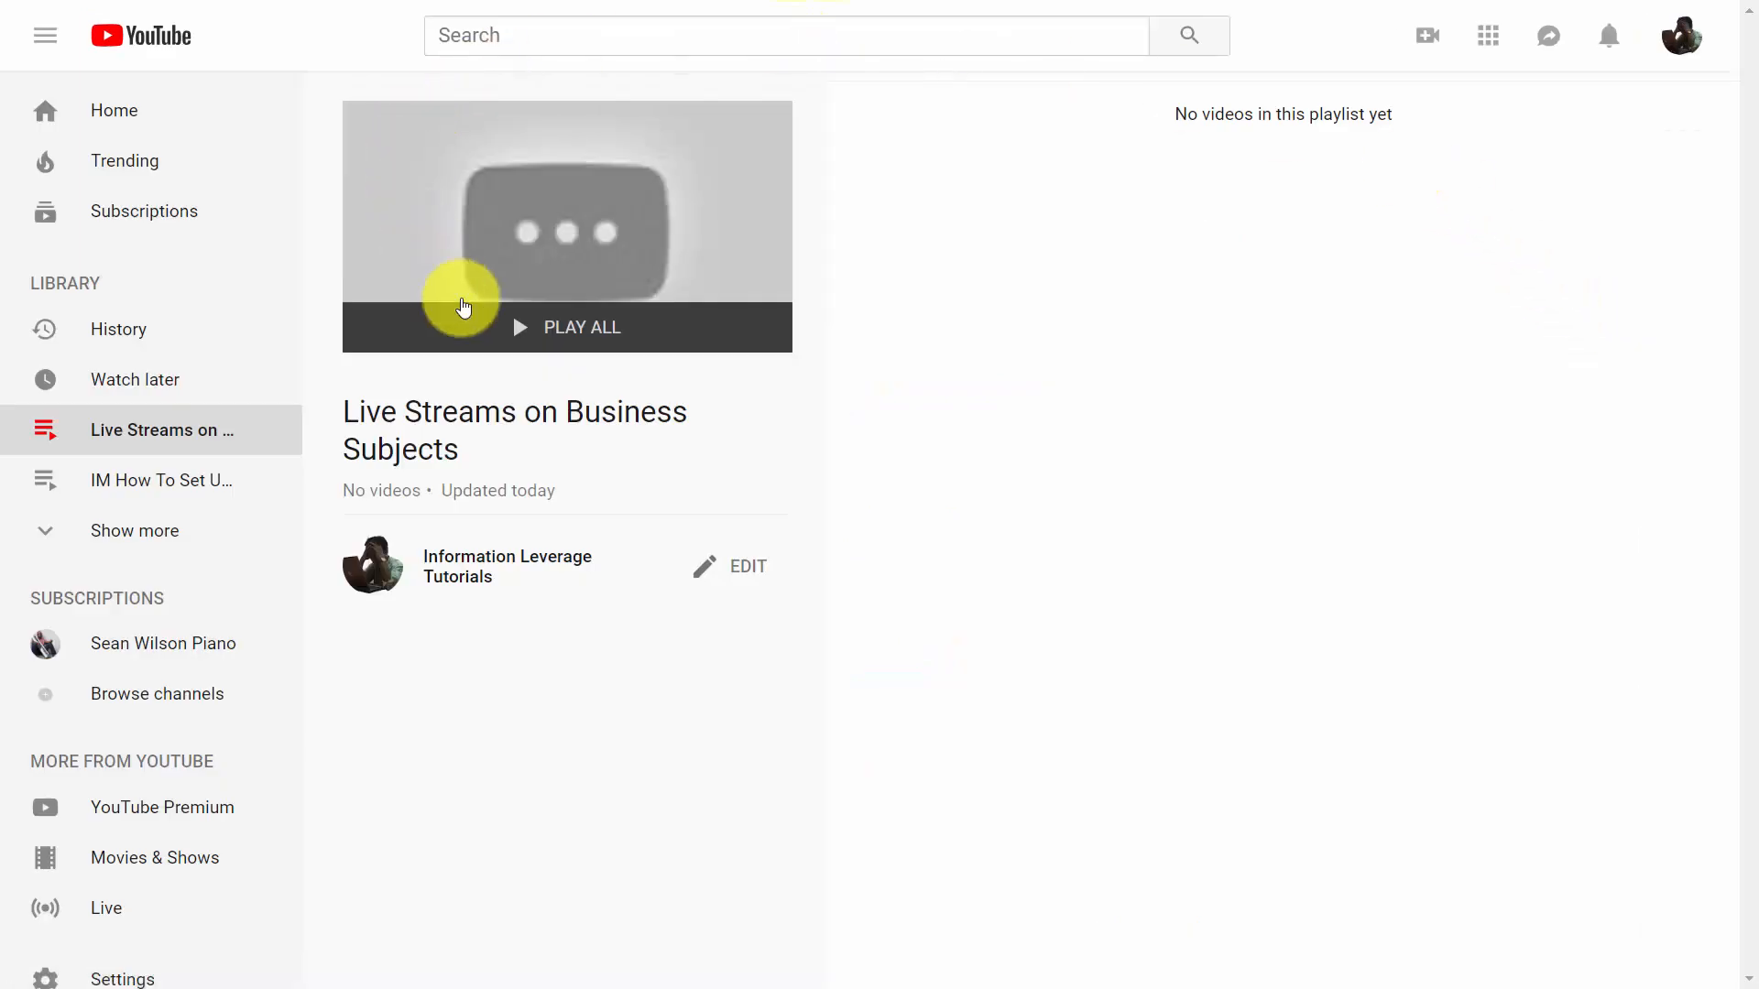
pyautogui.moveTo(1344, 485)
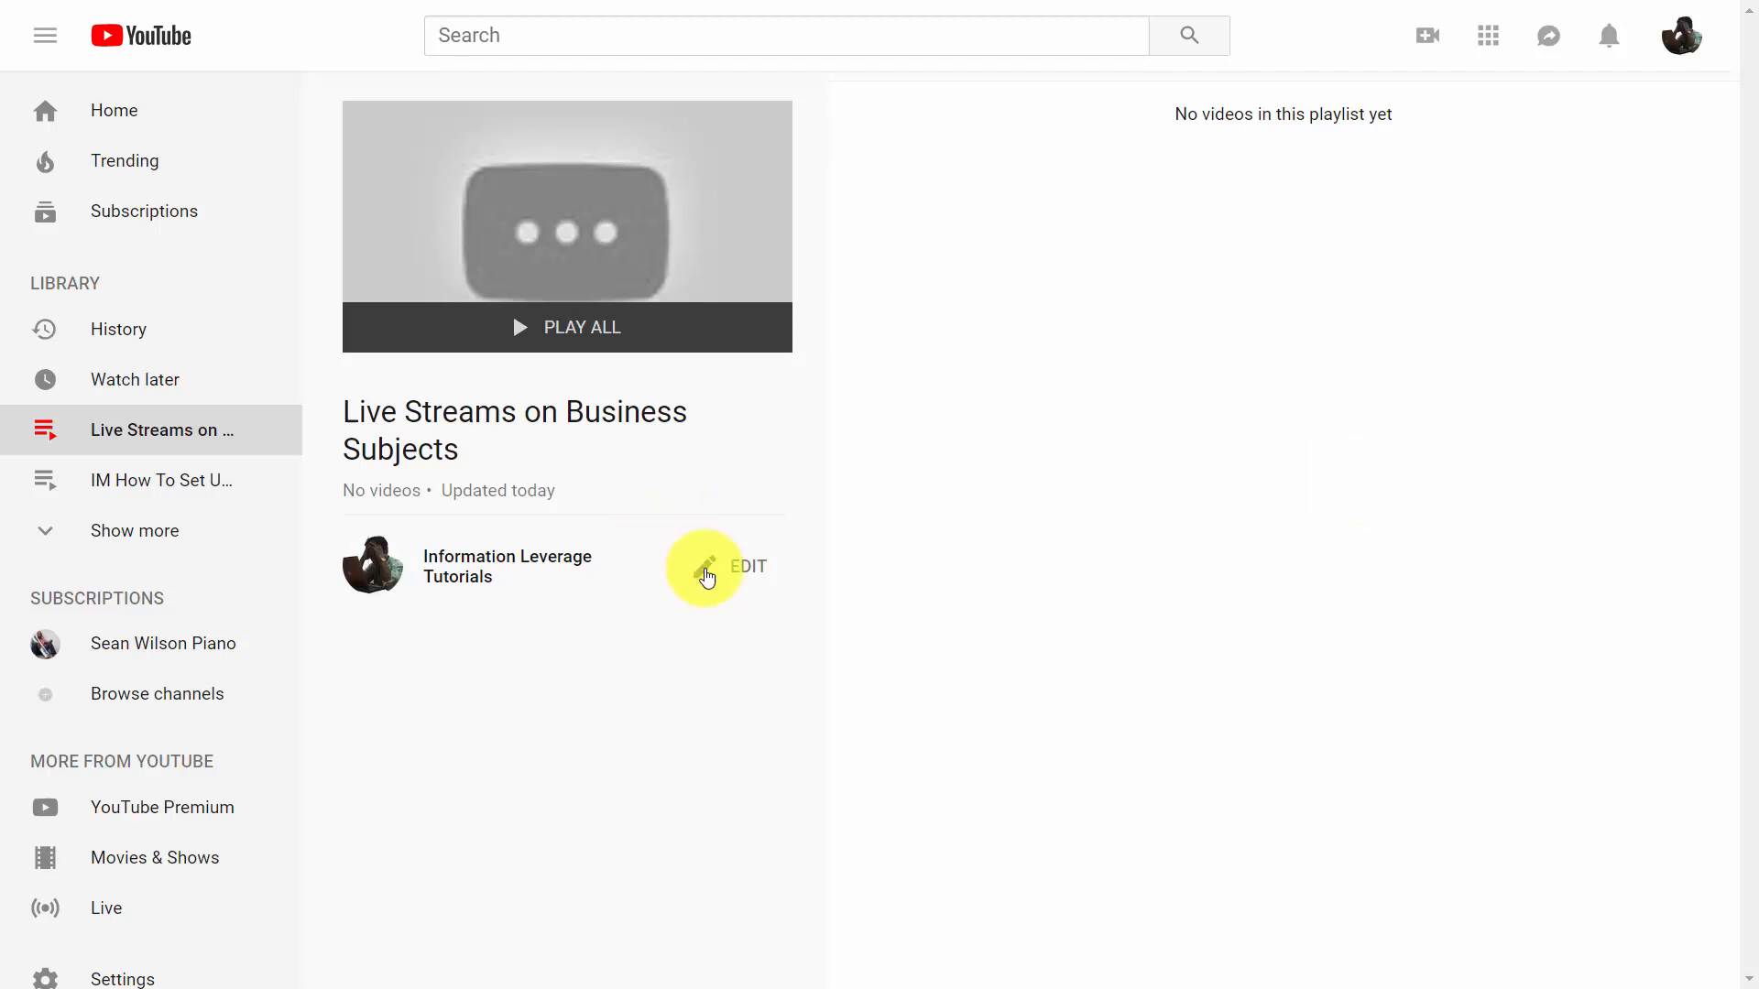
pyautogui.click(706, 569)
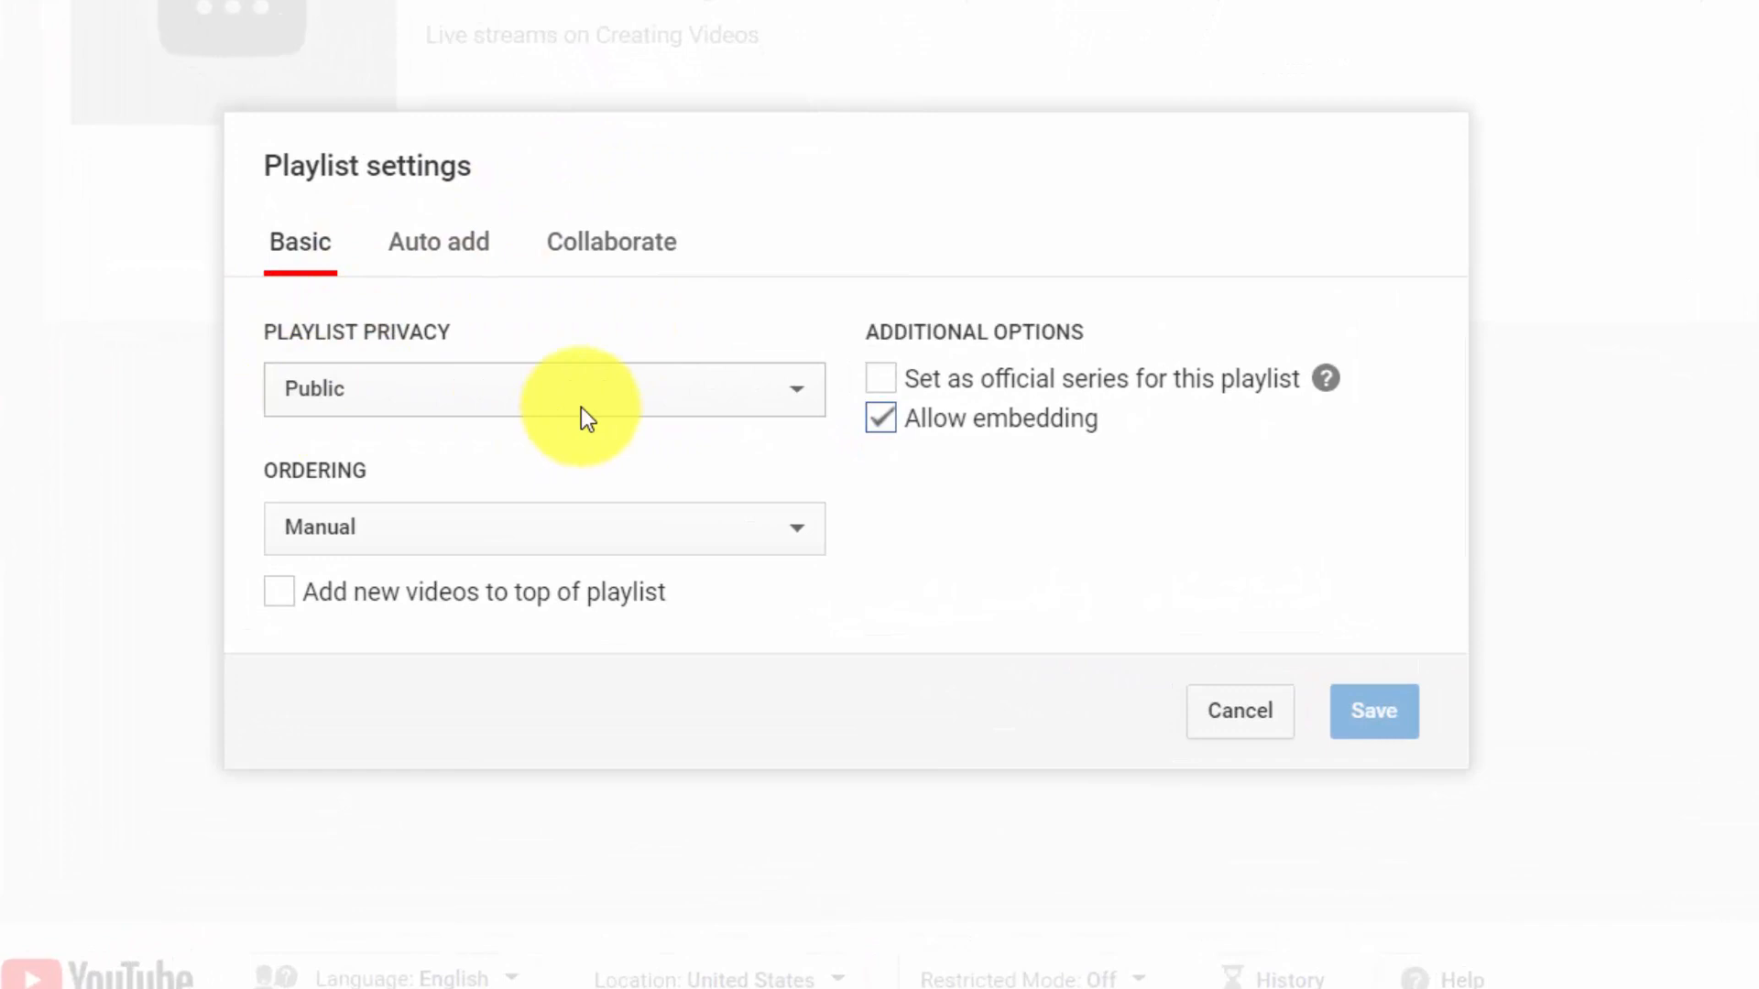
pyautogui.moveTo(521, 337)
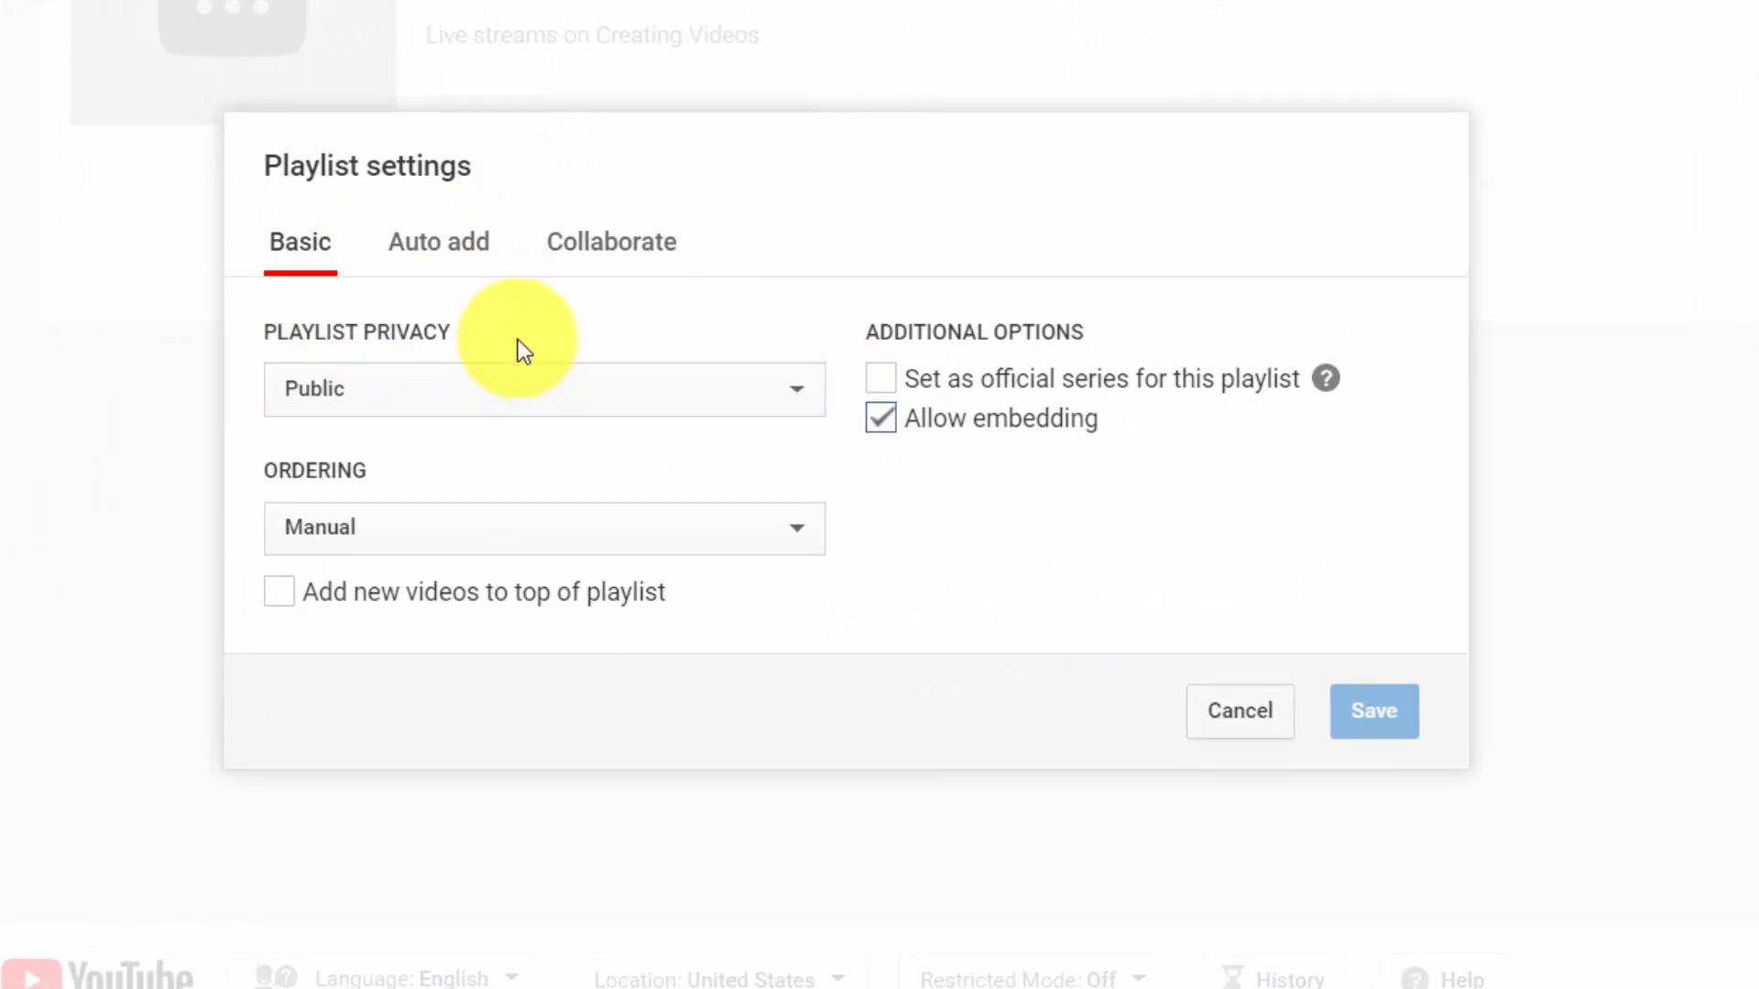
pyautogui.moveTo(828, 529)
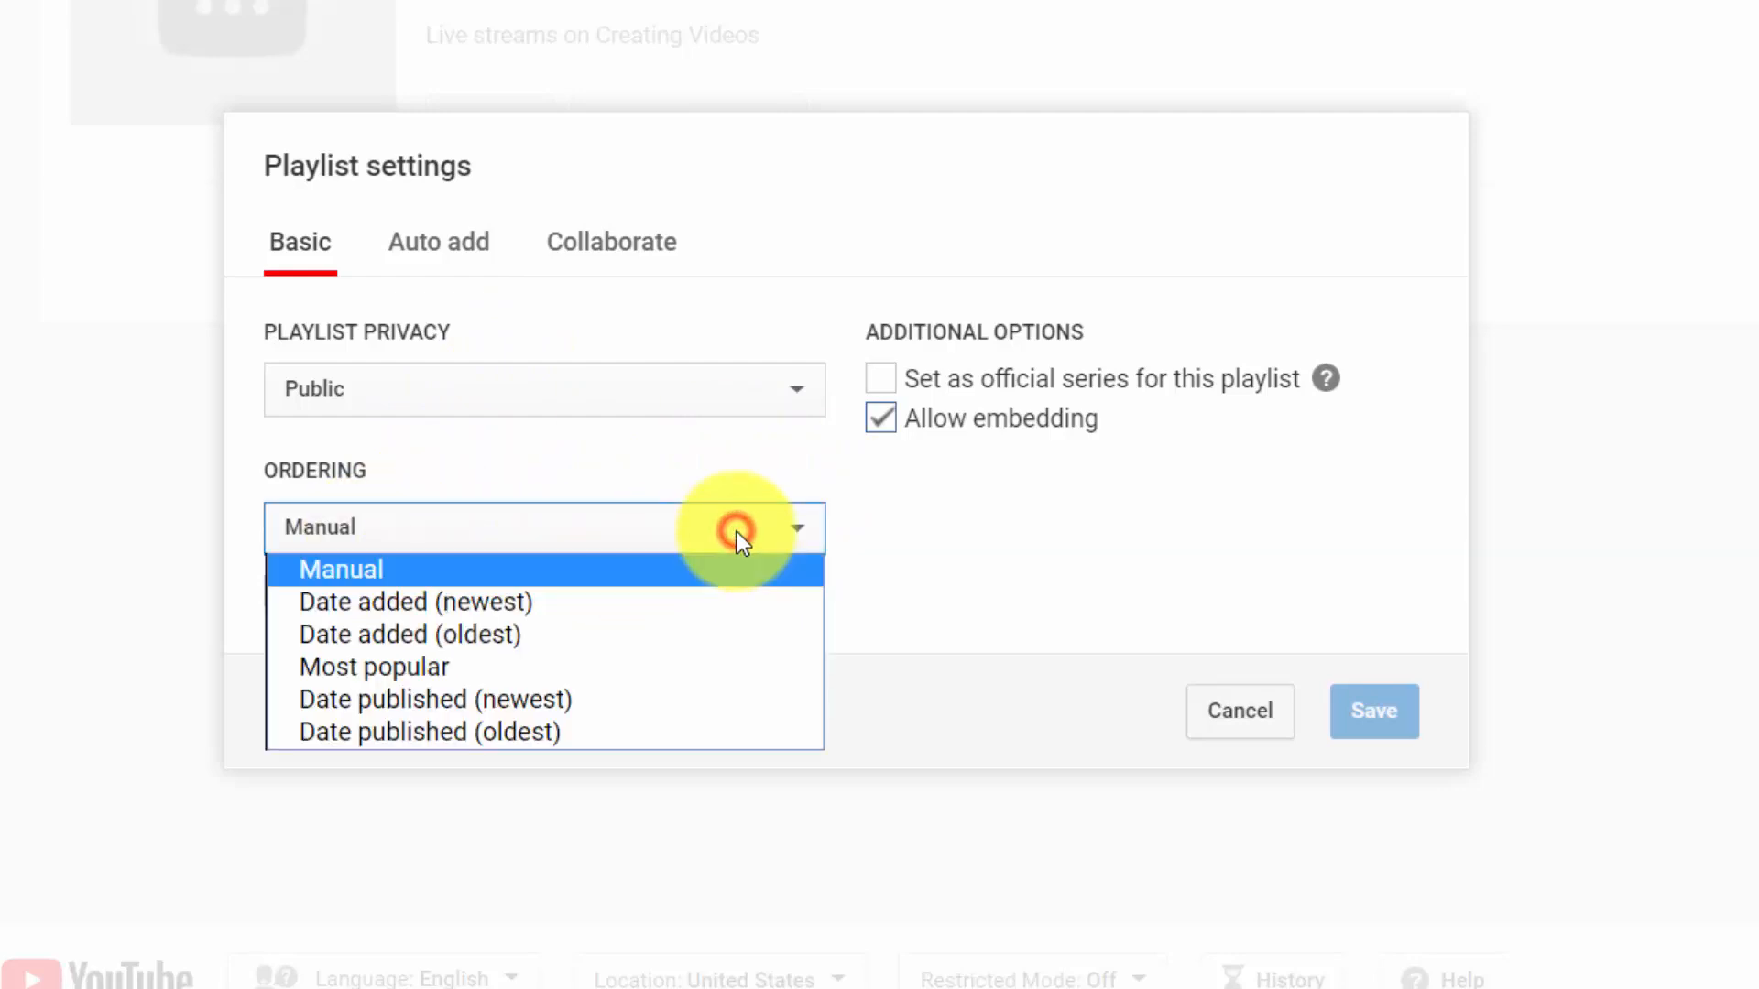
pyautogui.moveTo(690, 603)
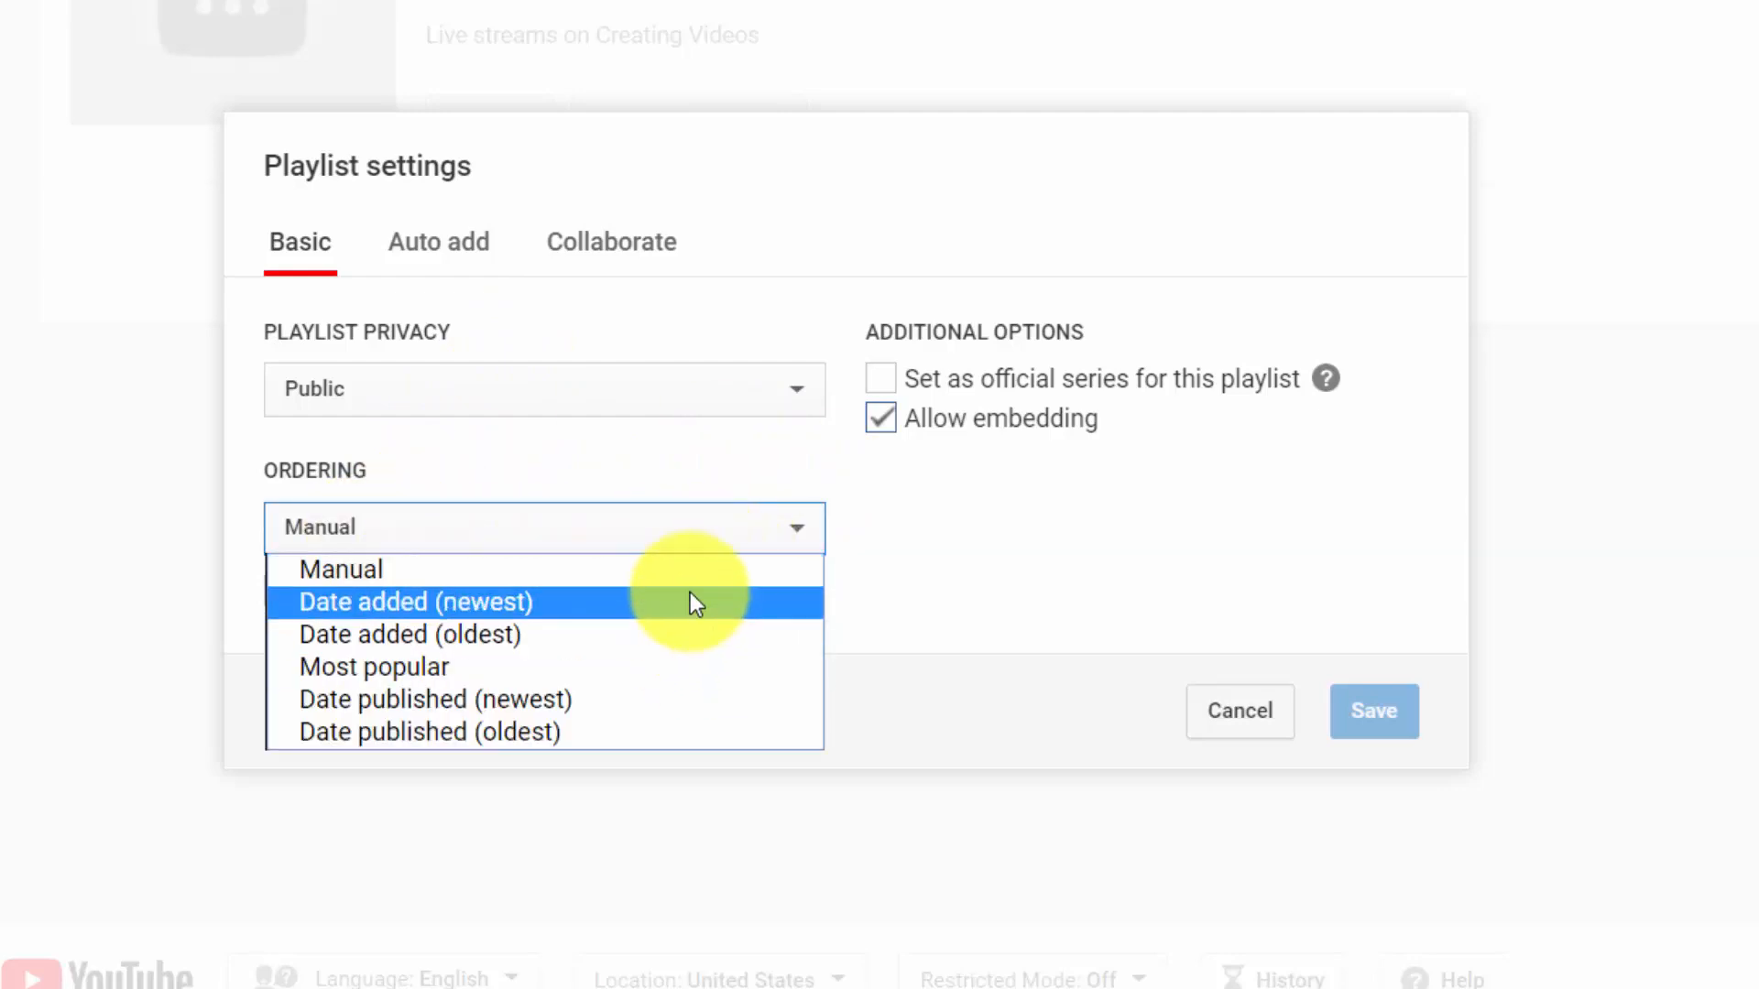
# Keep the playlist's ordering set to Manual in Playlist settings.
pyautogui.click(340, 569)
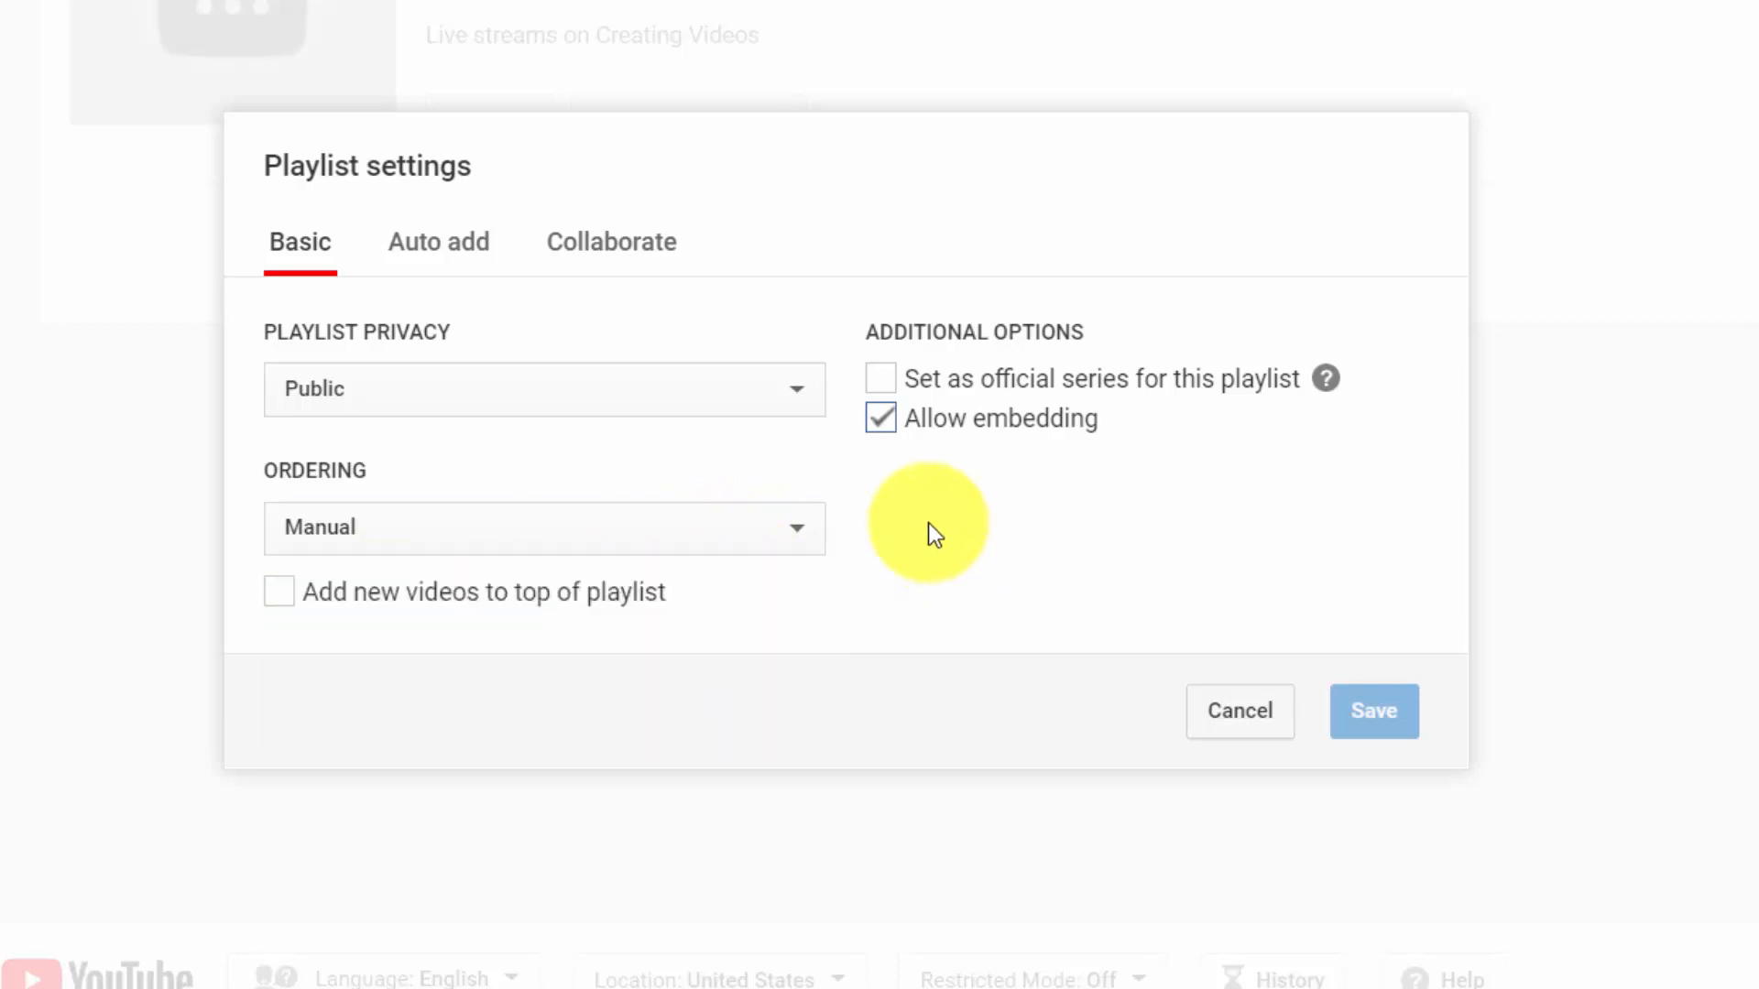
pyautogui.moveTo(940, 438)
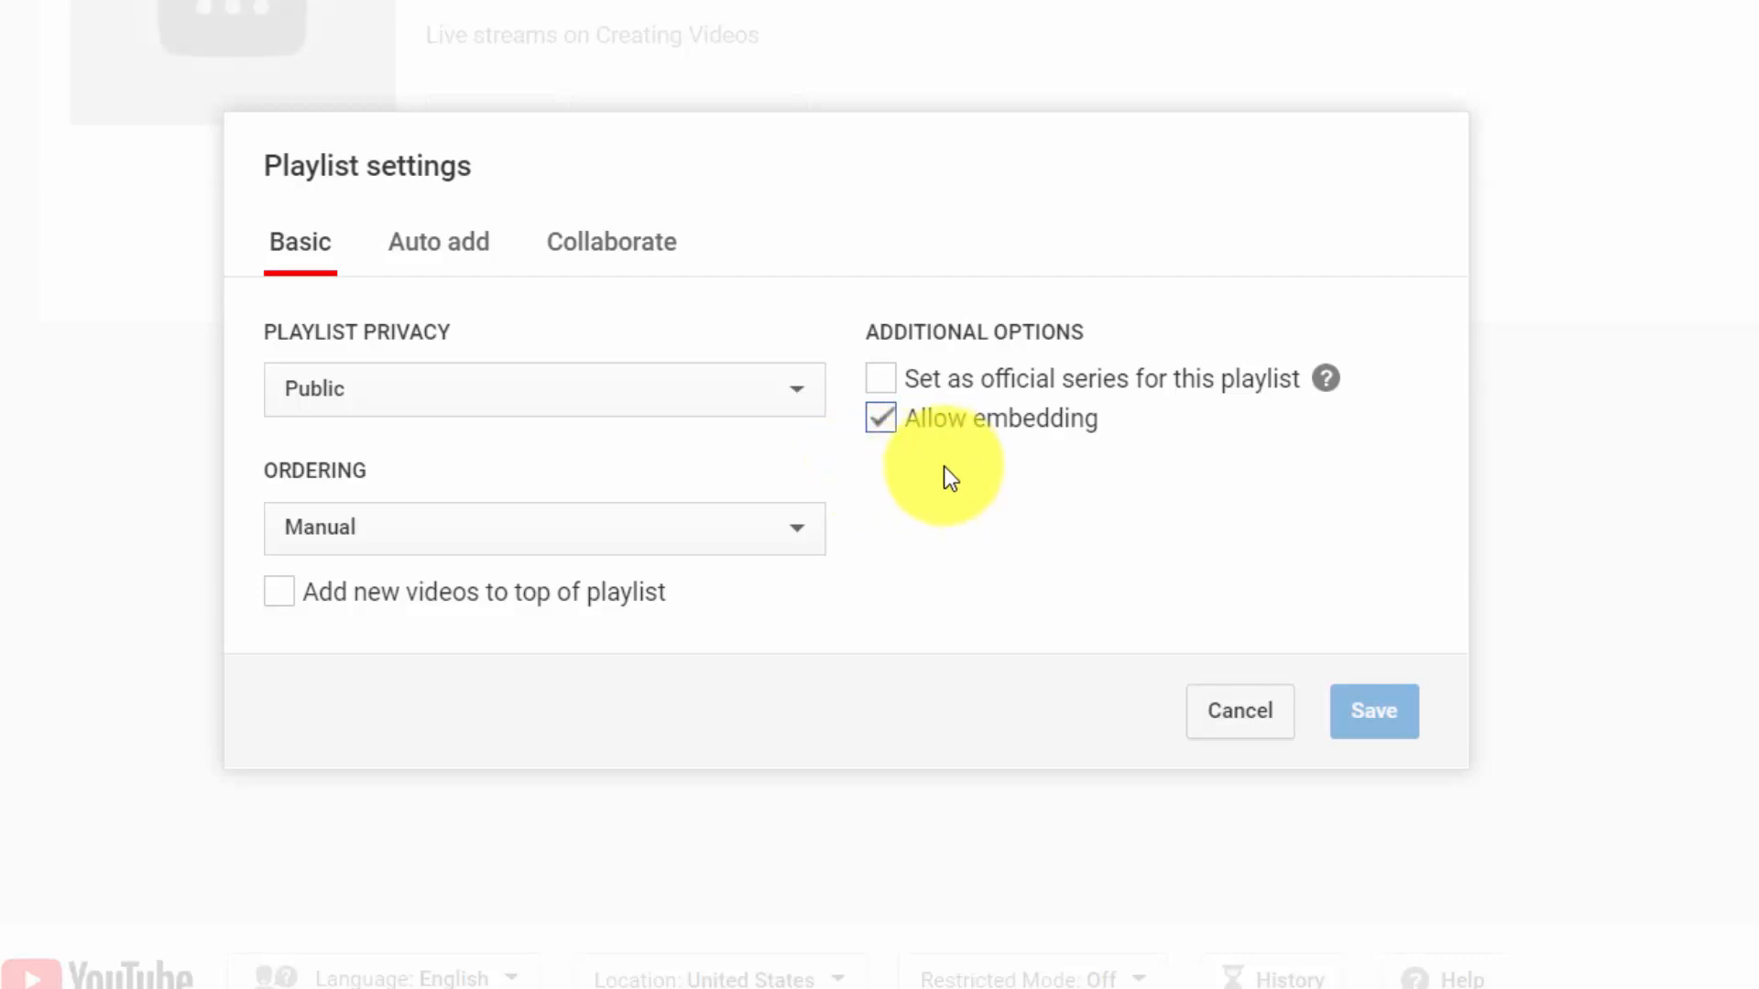
pyautogui.moveTo(930, 398)
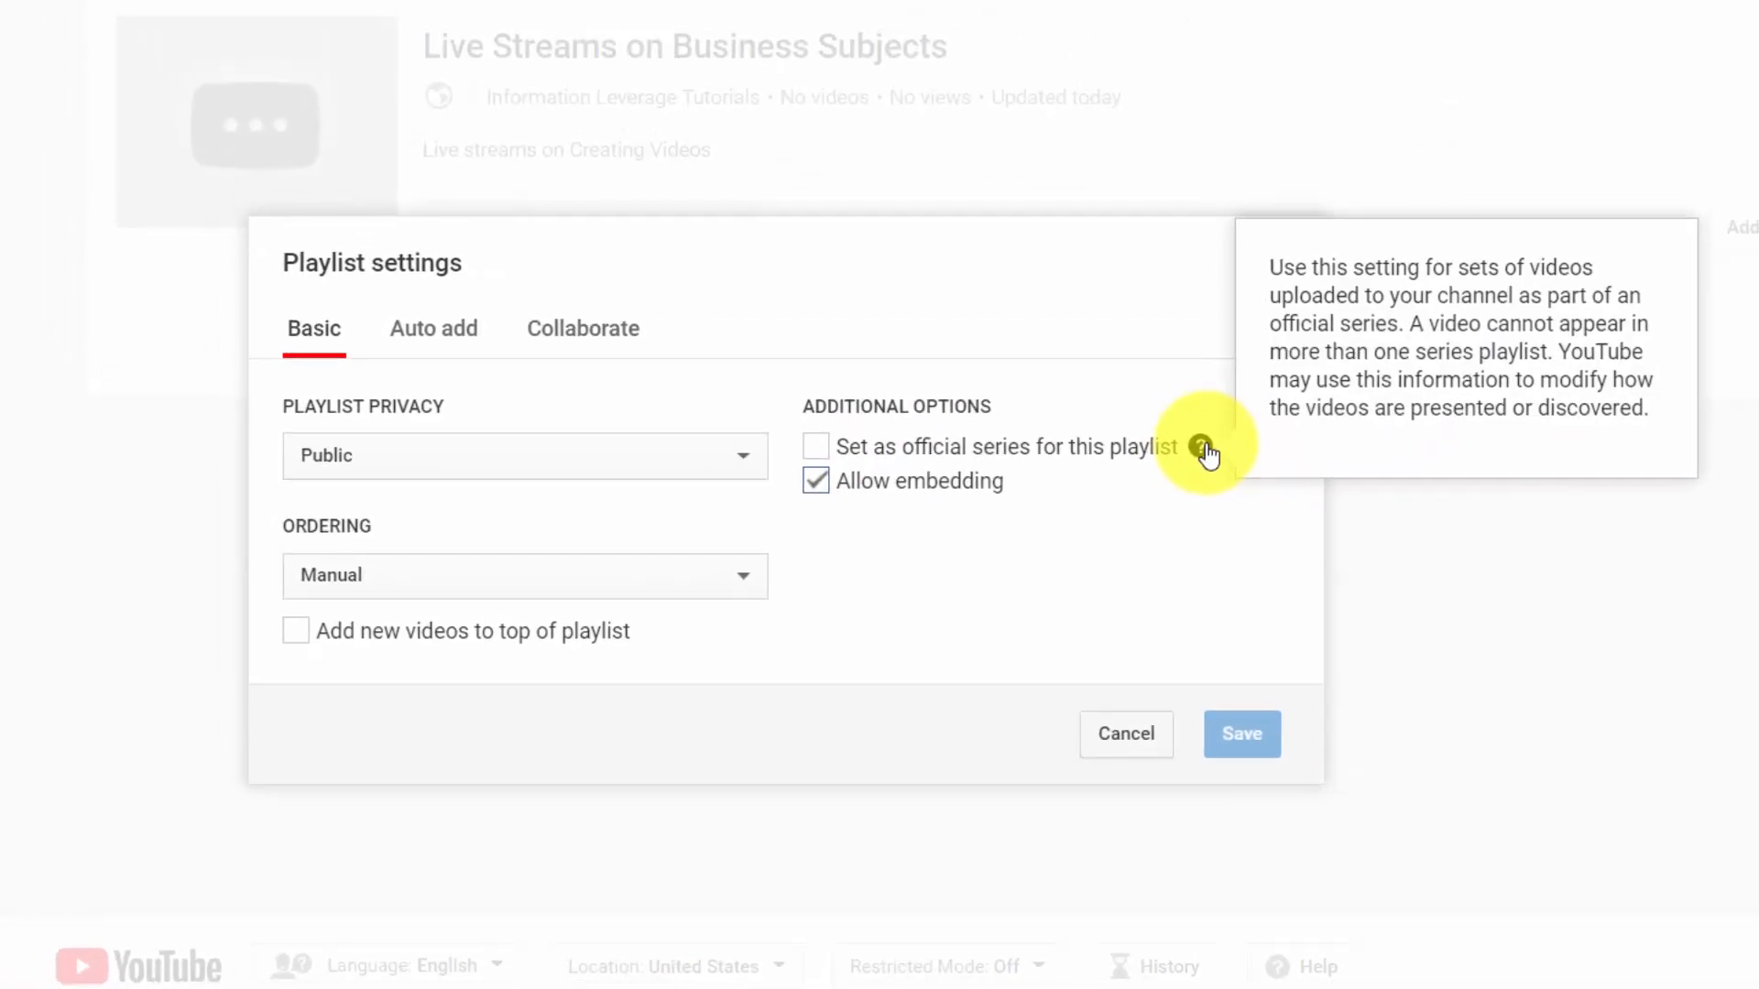
pyautogui.moveTo(993, 575)
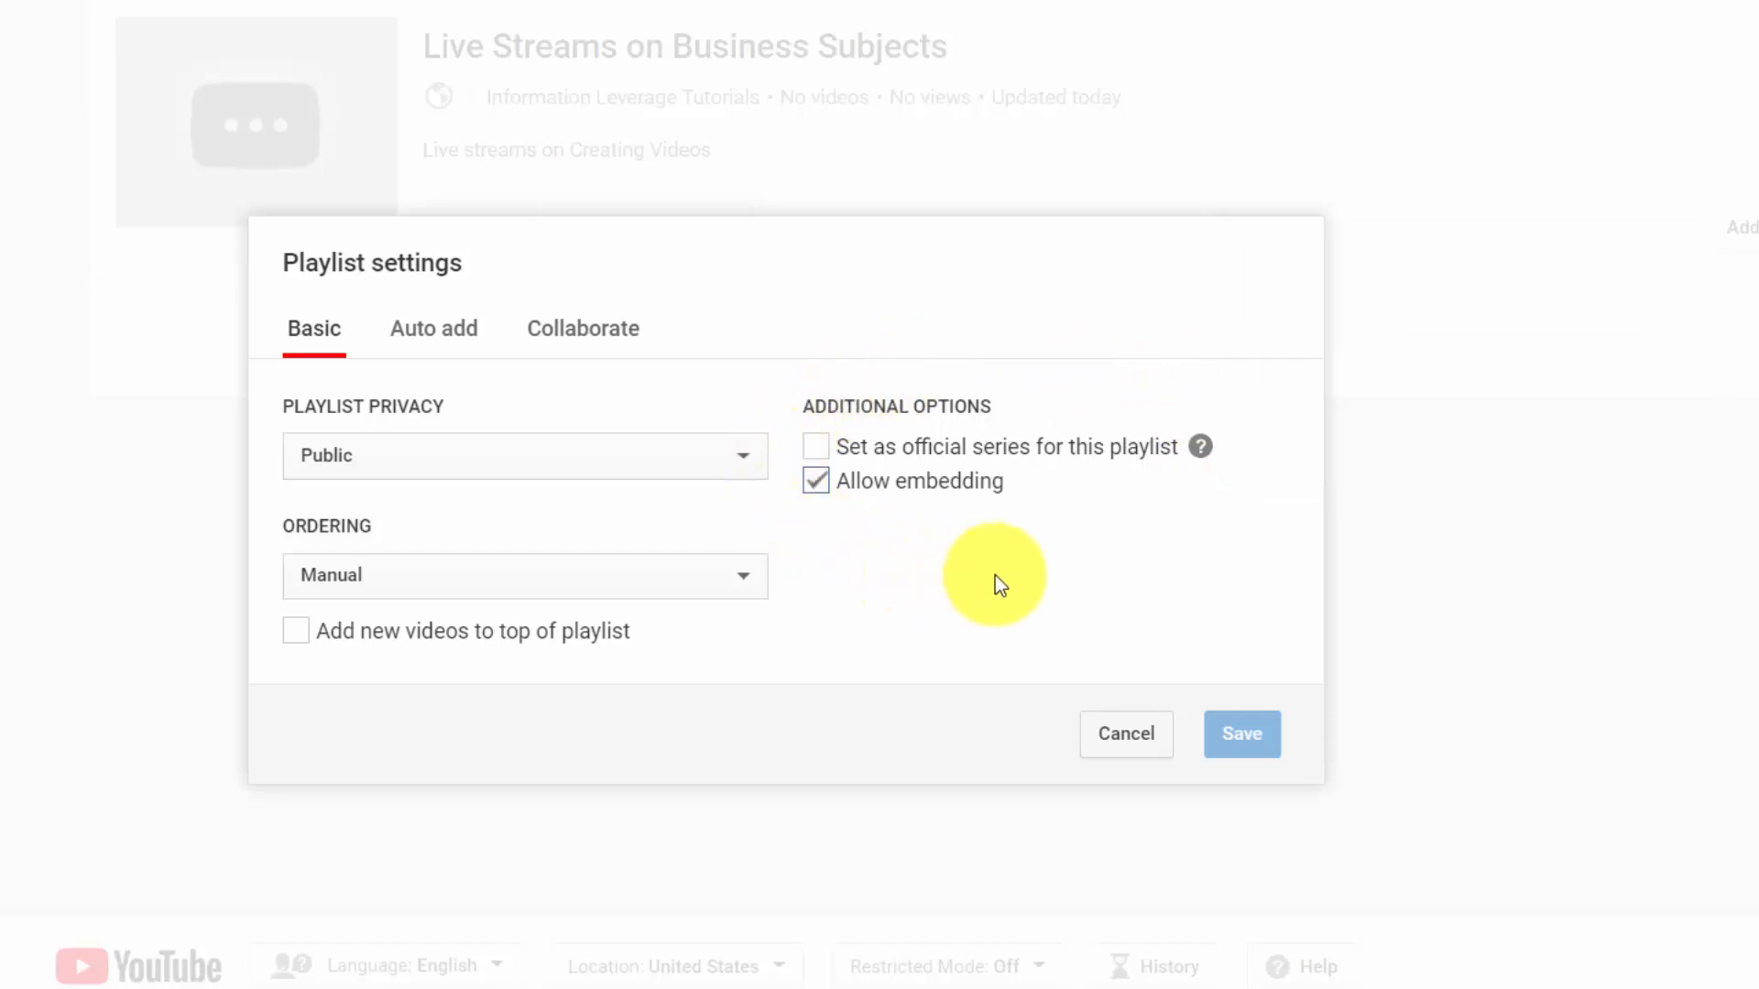
pyautogui.moveTo(758, 435)
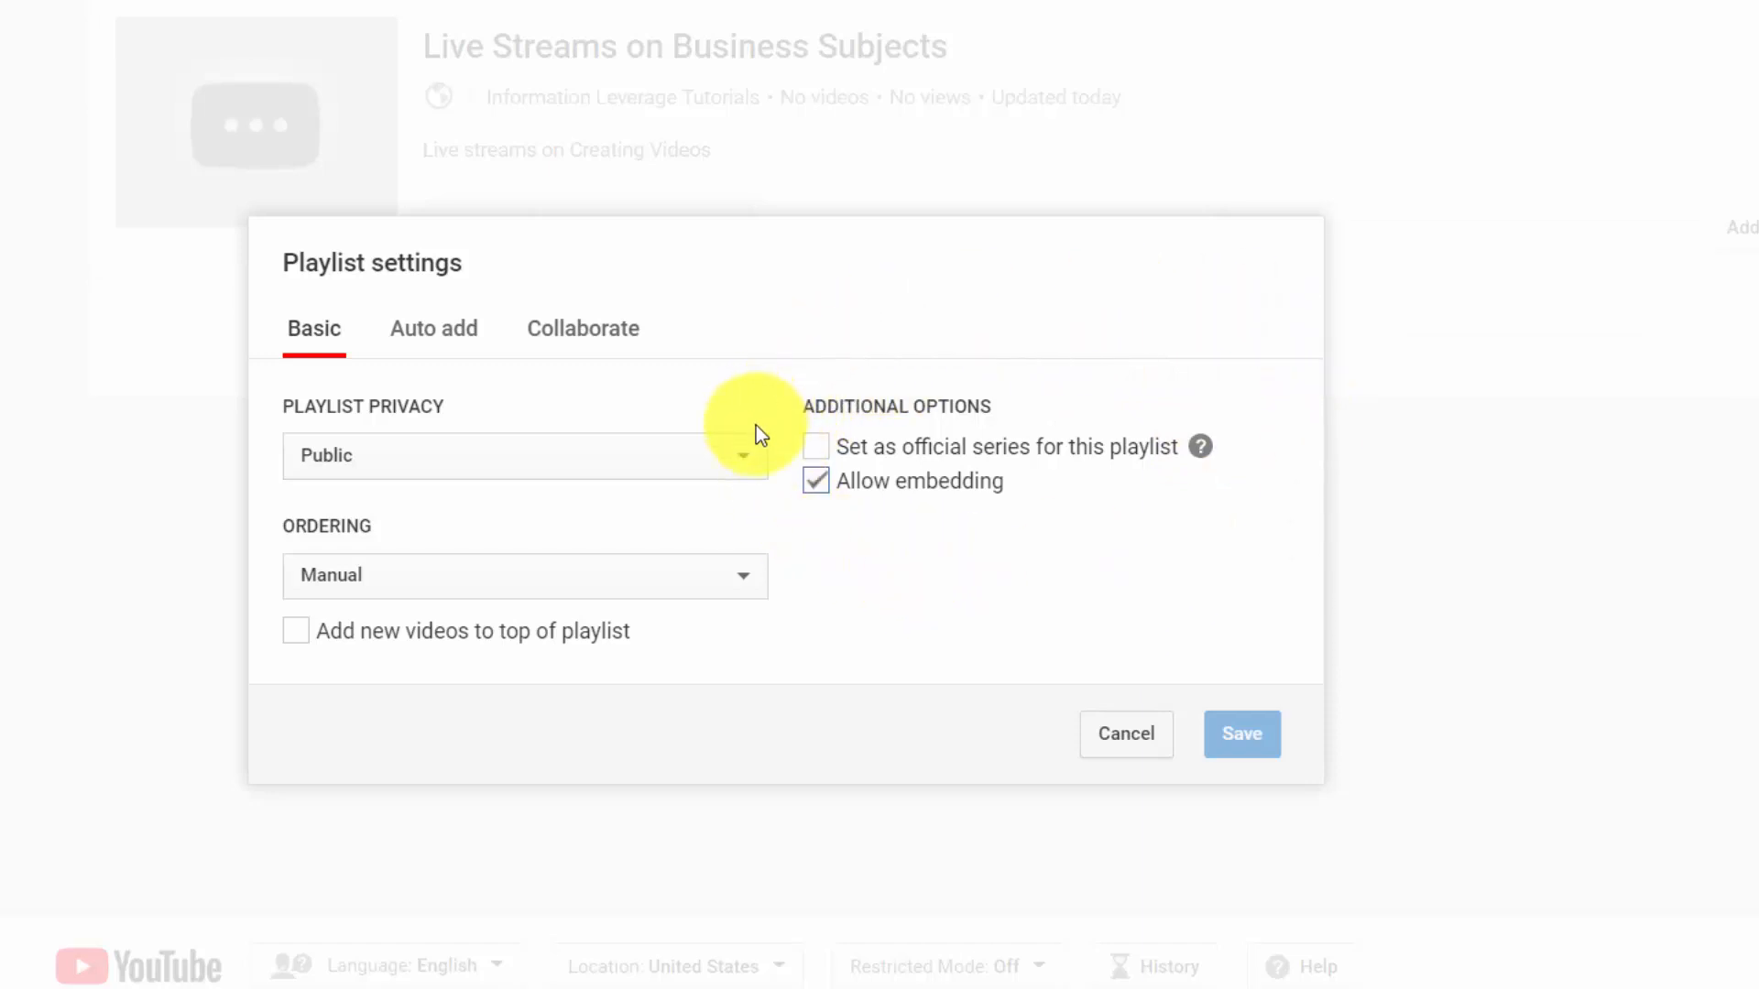
pyautogui.moveTo(1026, 496)
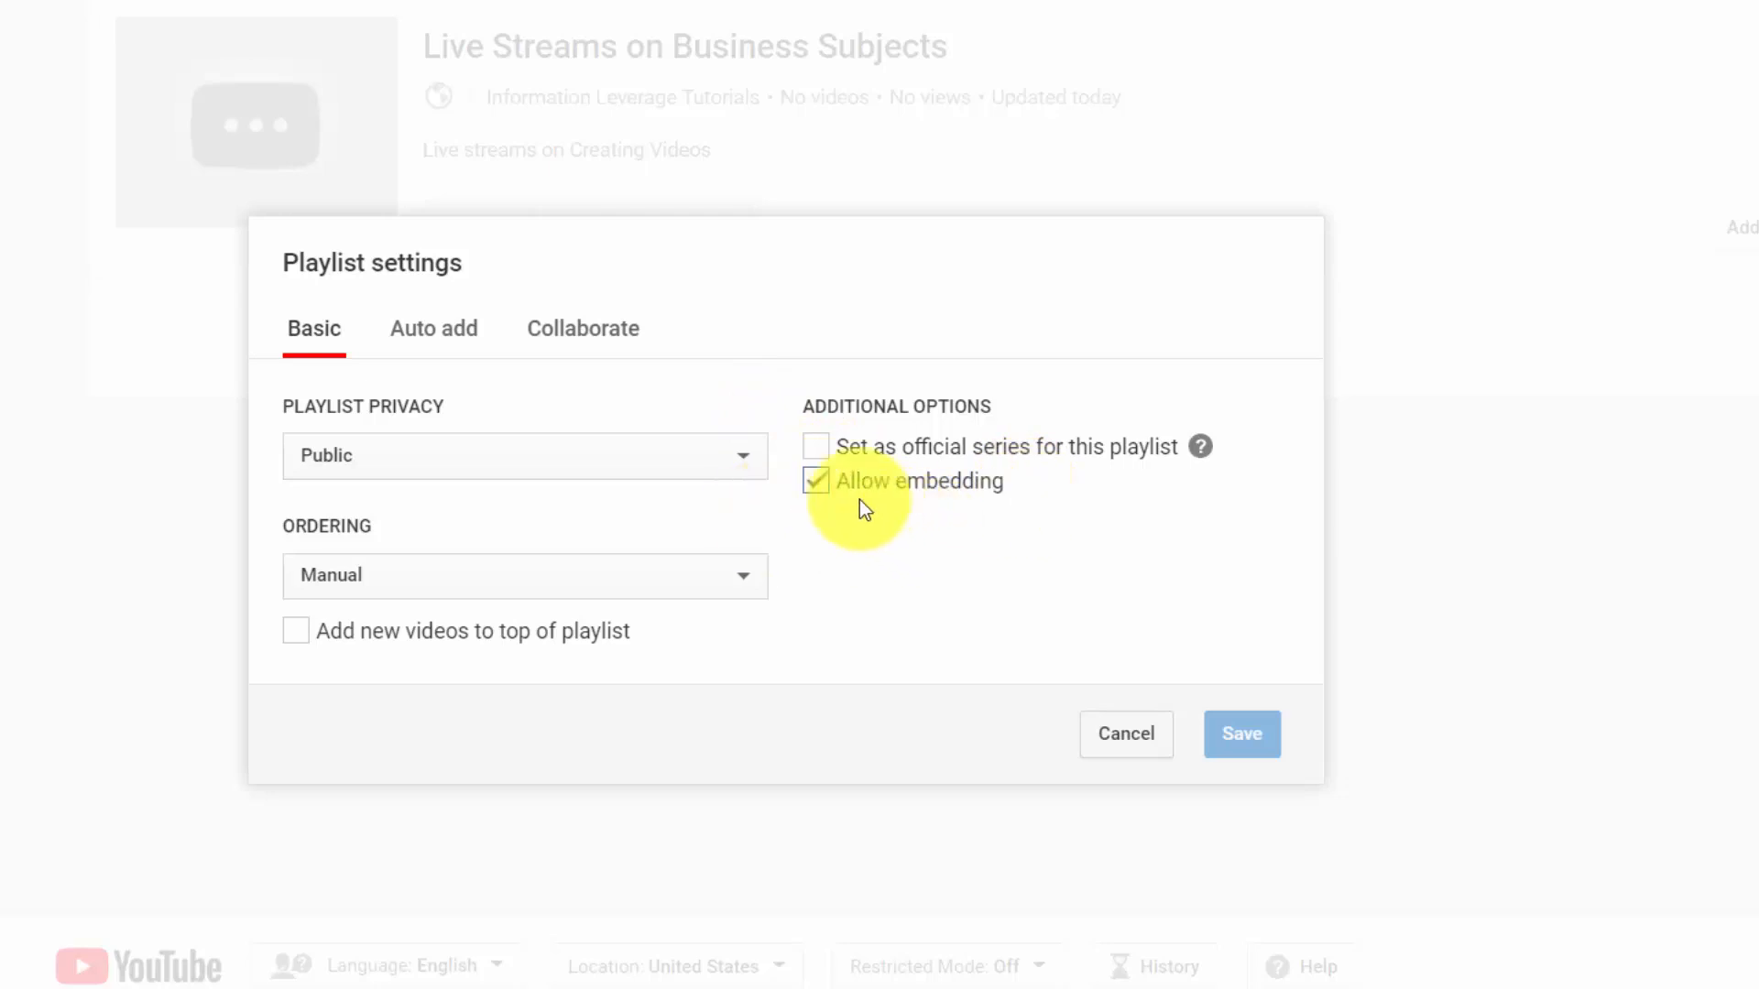
# Add an auto-add rule and view its title, description and tag match types.
pyautogui.click(434, 328)
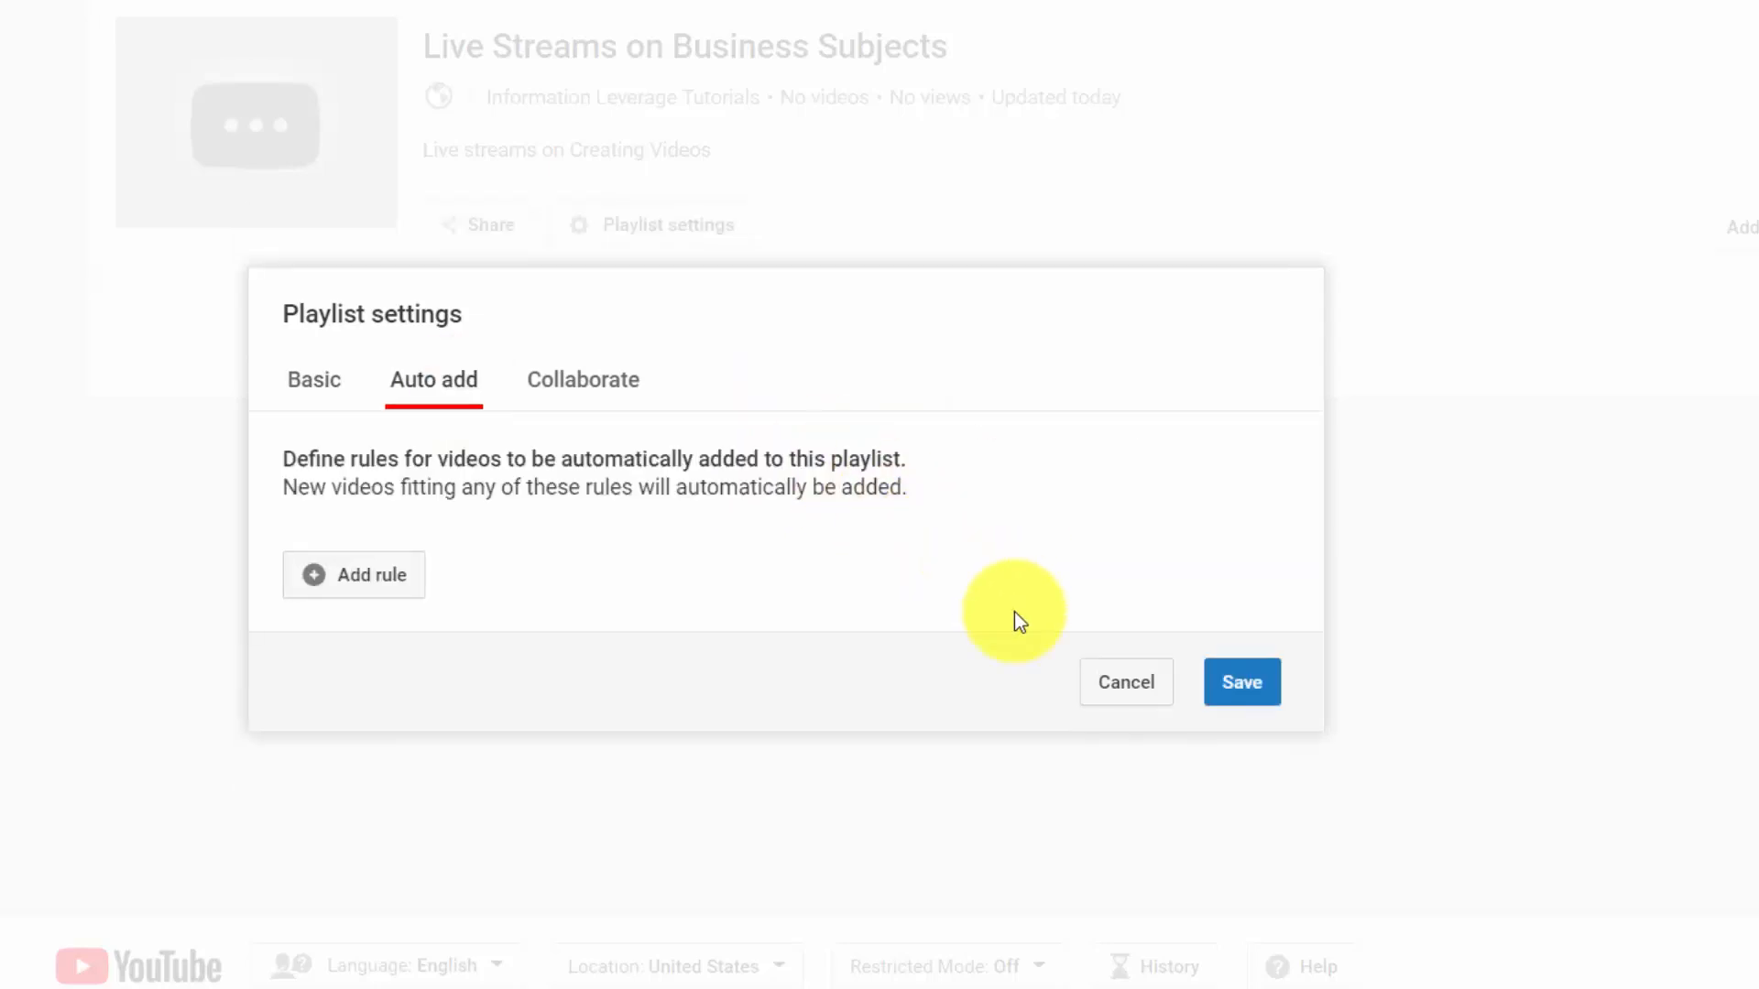
pyautogui.moveTo(353, 574)
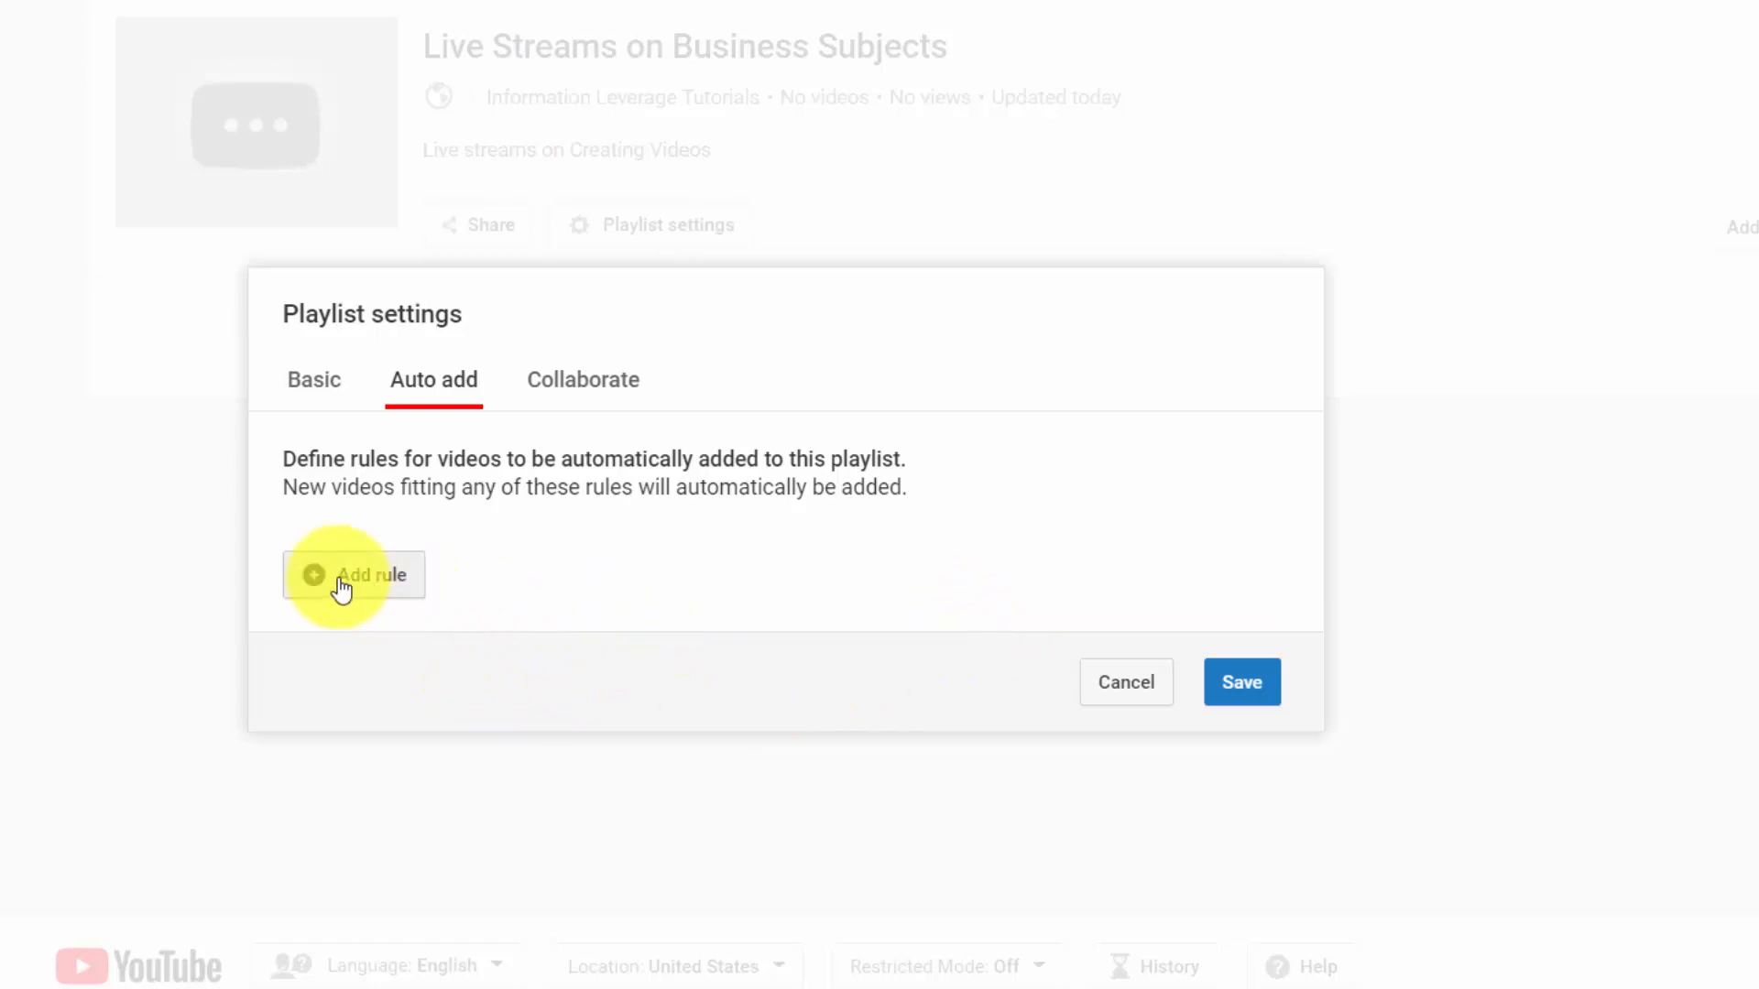
pyautogui.click(352, 574)
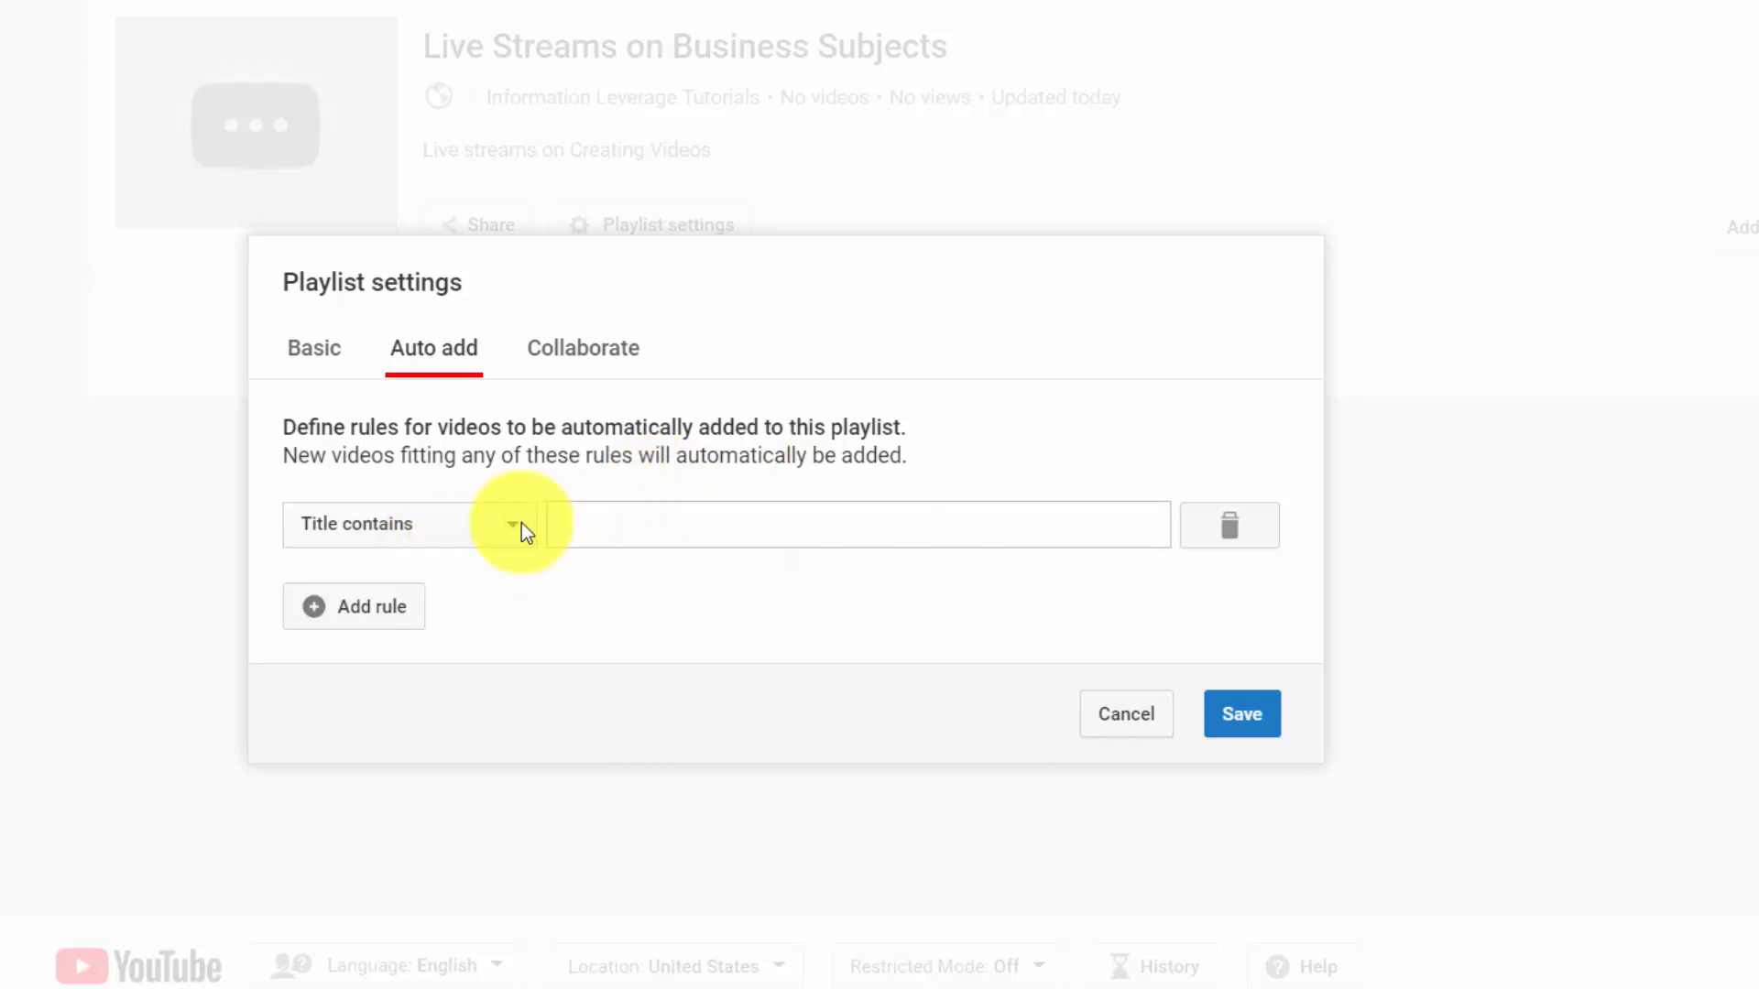
pyautogui.click(510, 524)
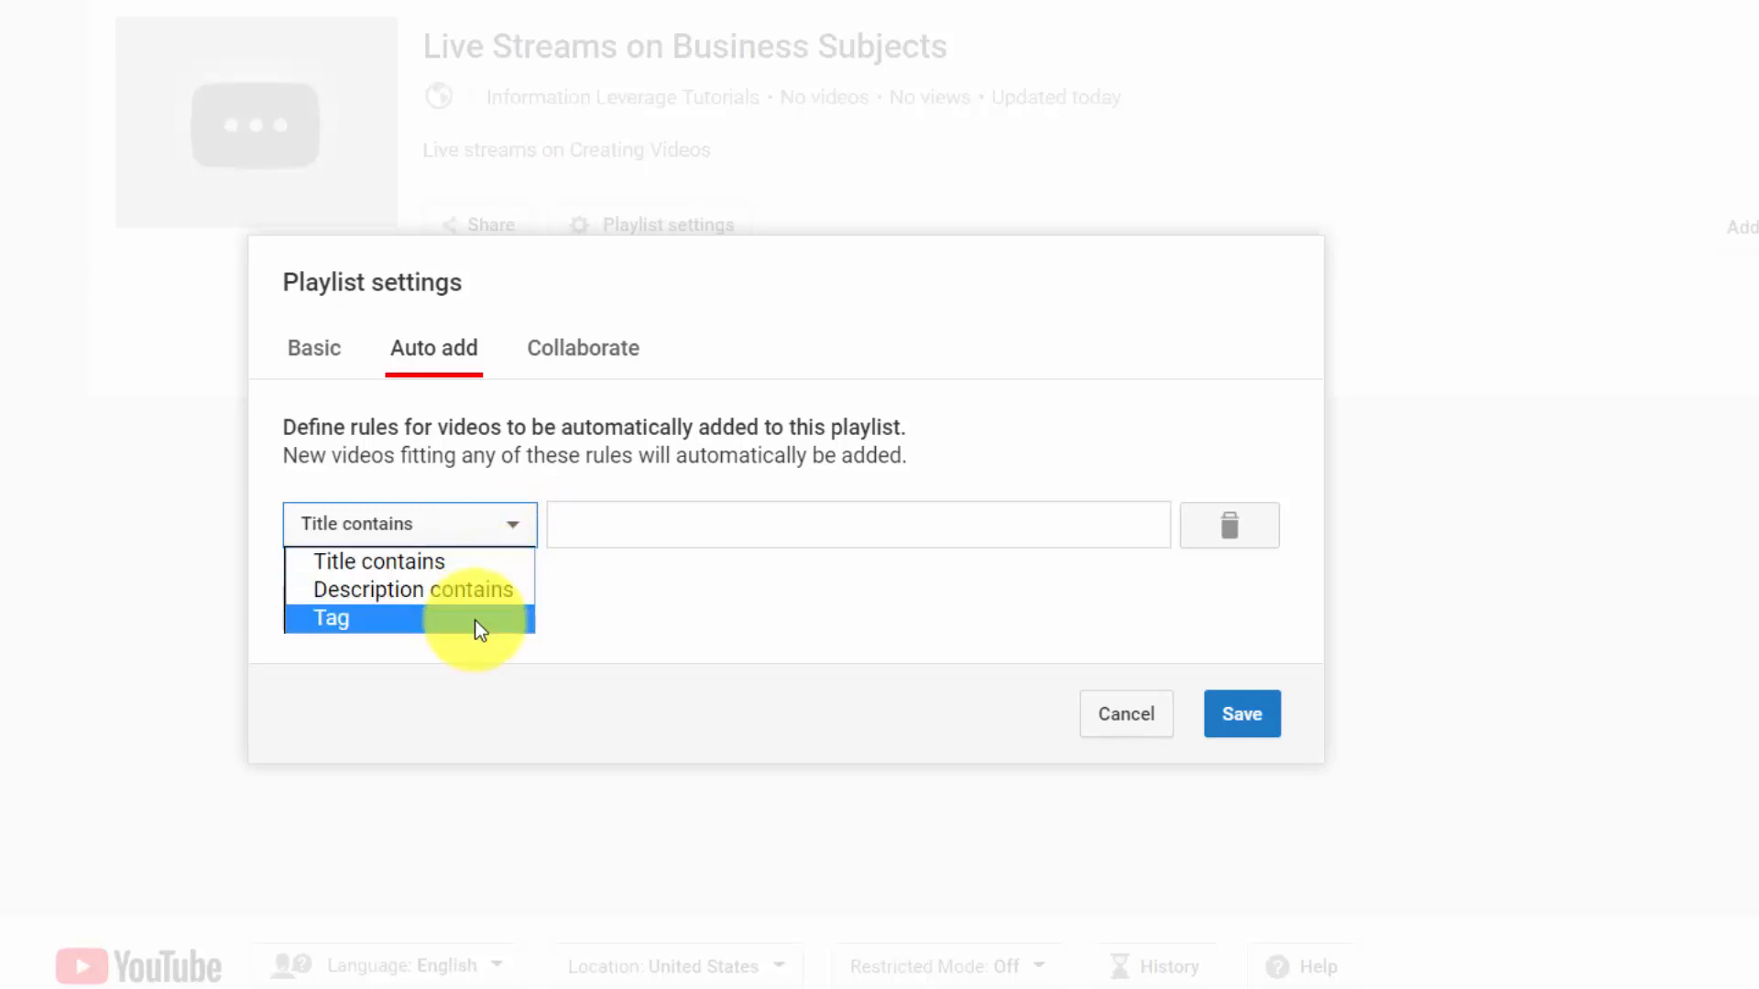
pyautogui.moveTo(471, 589)
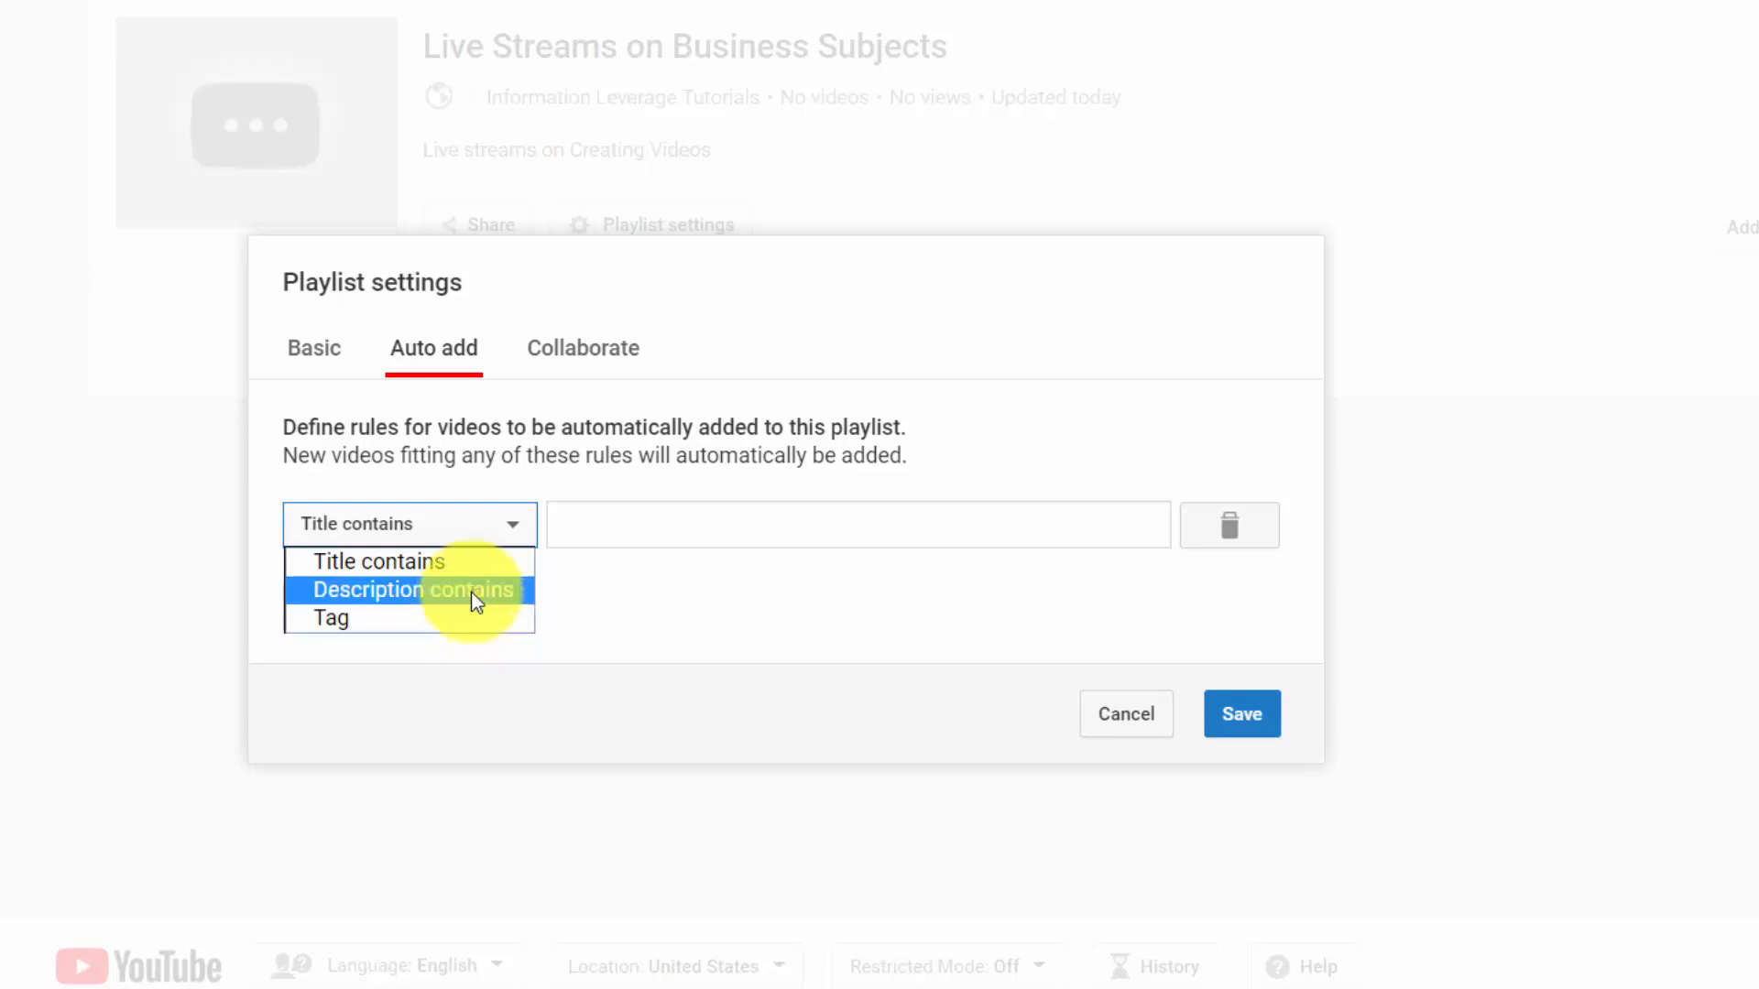
pyautogui.moveTo(380, 560)
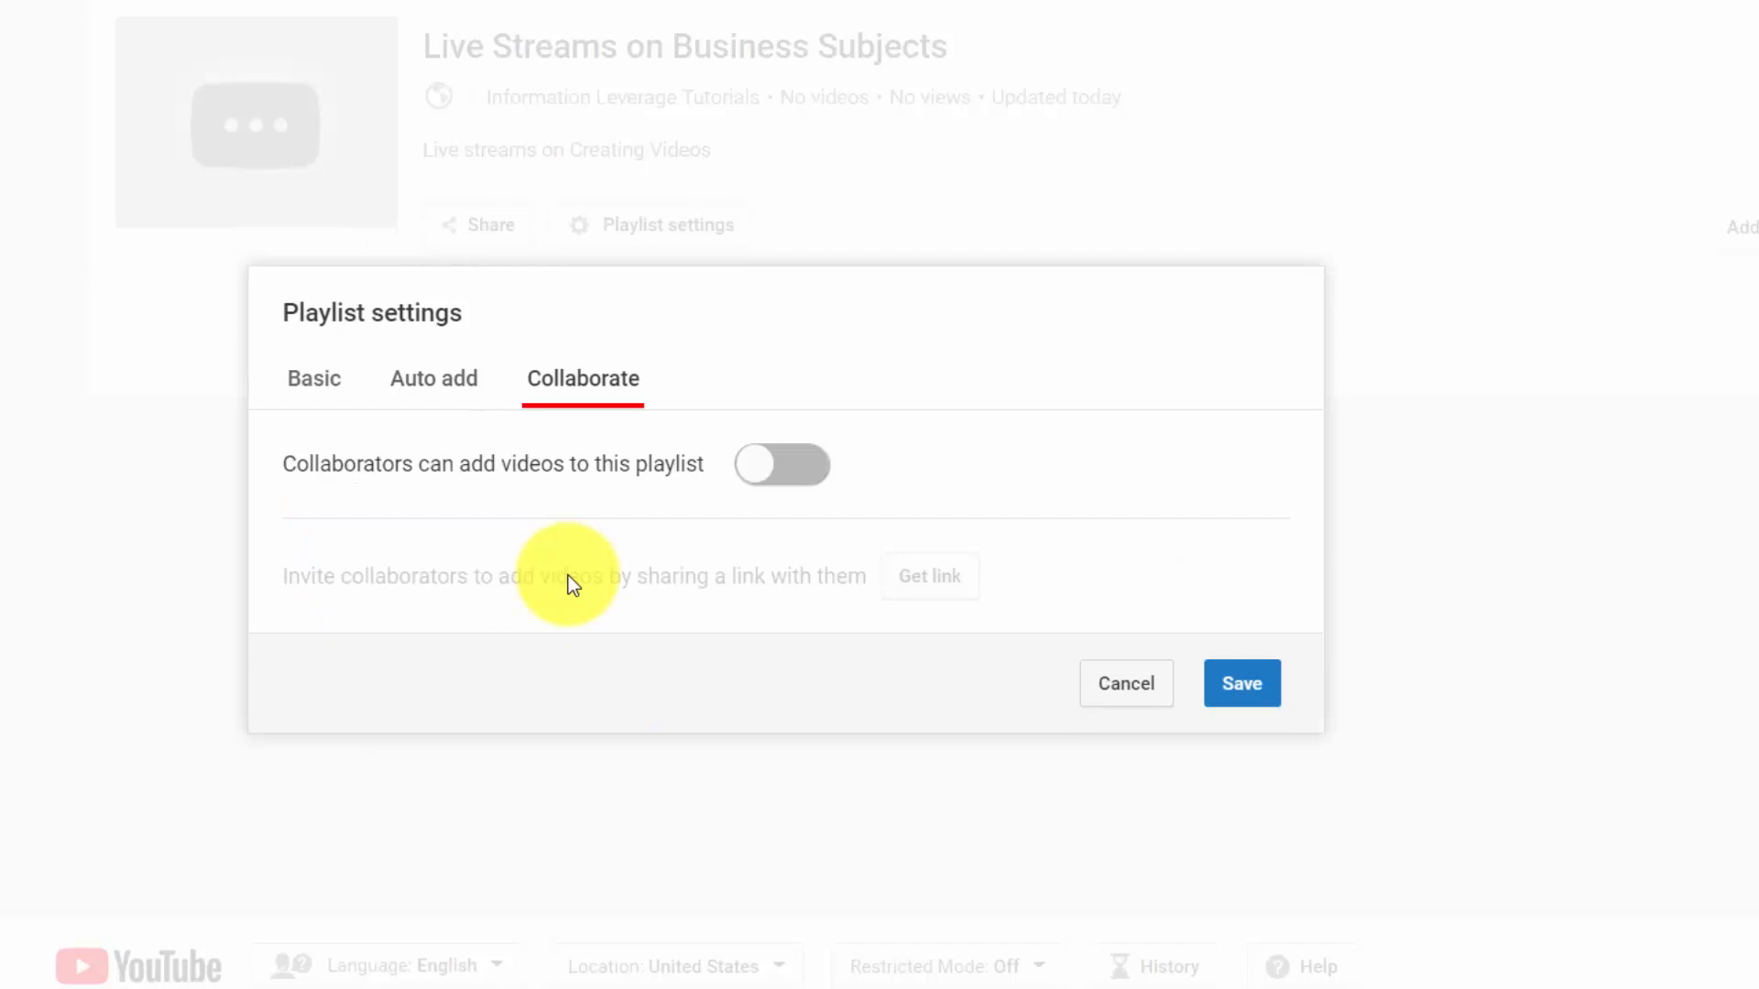
# Enable 'Collaborators can add videos to this playlist' and save the playlist settings.
pyautogui.click(781, 464)
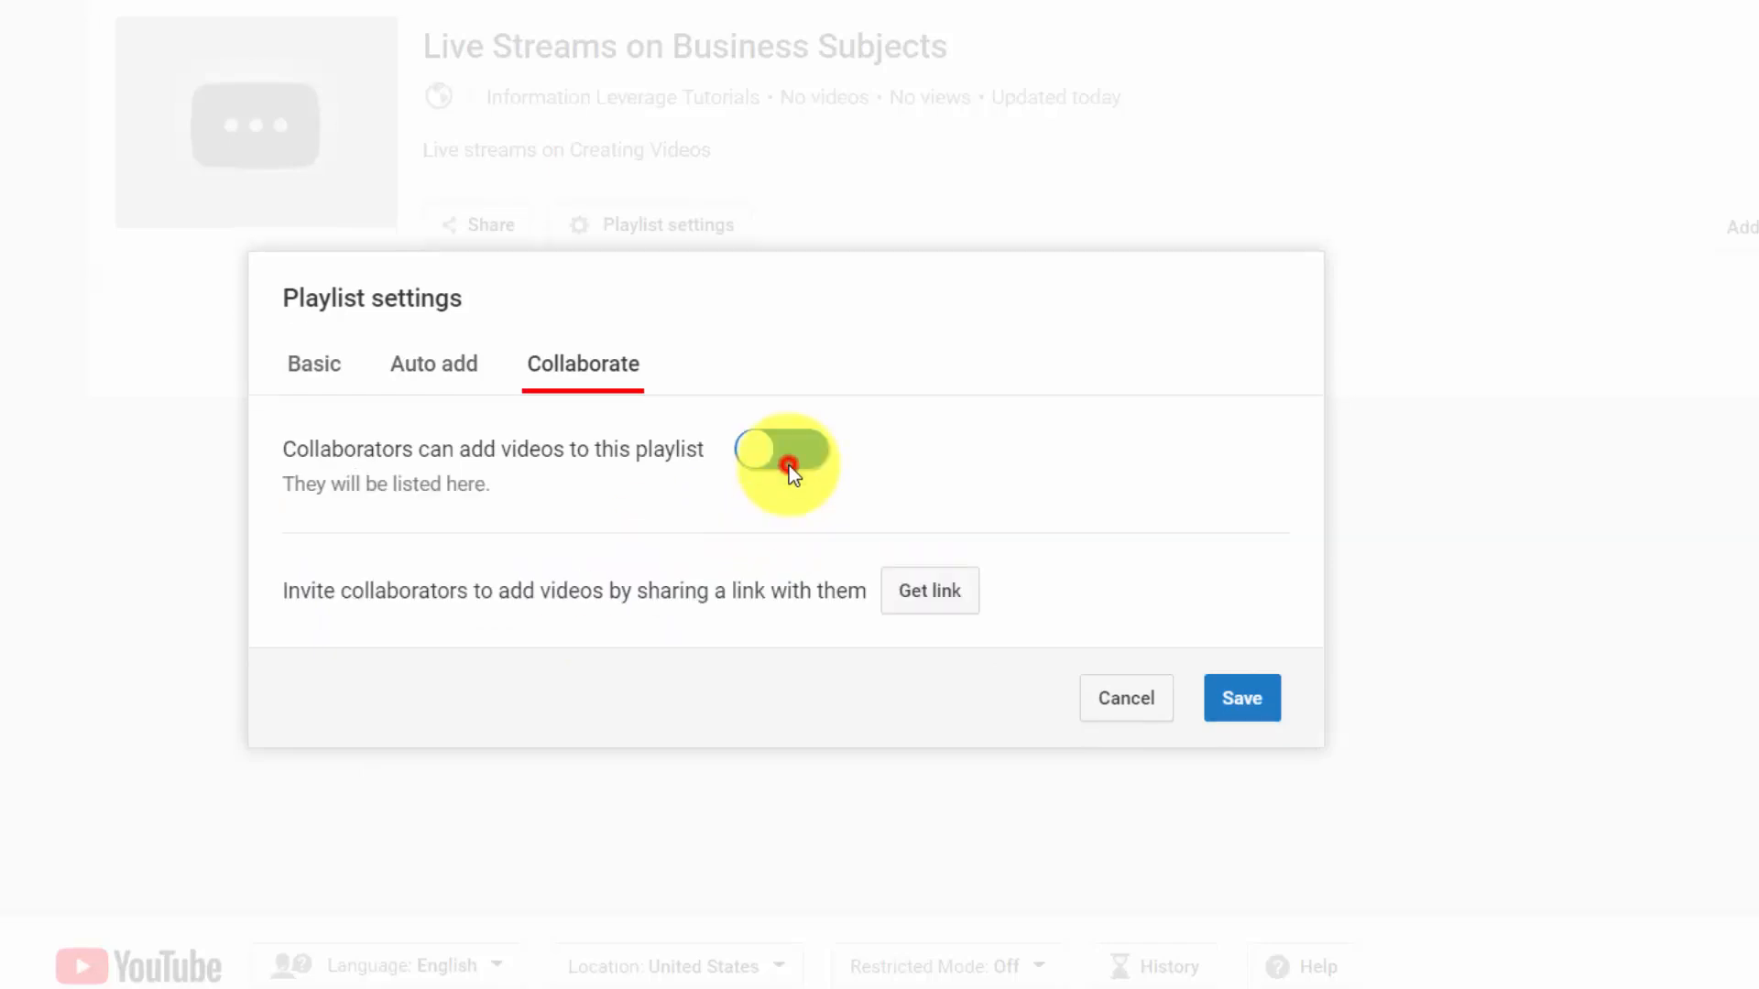
pyautogui.click(782, 449)
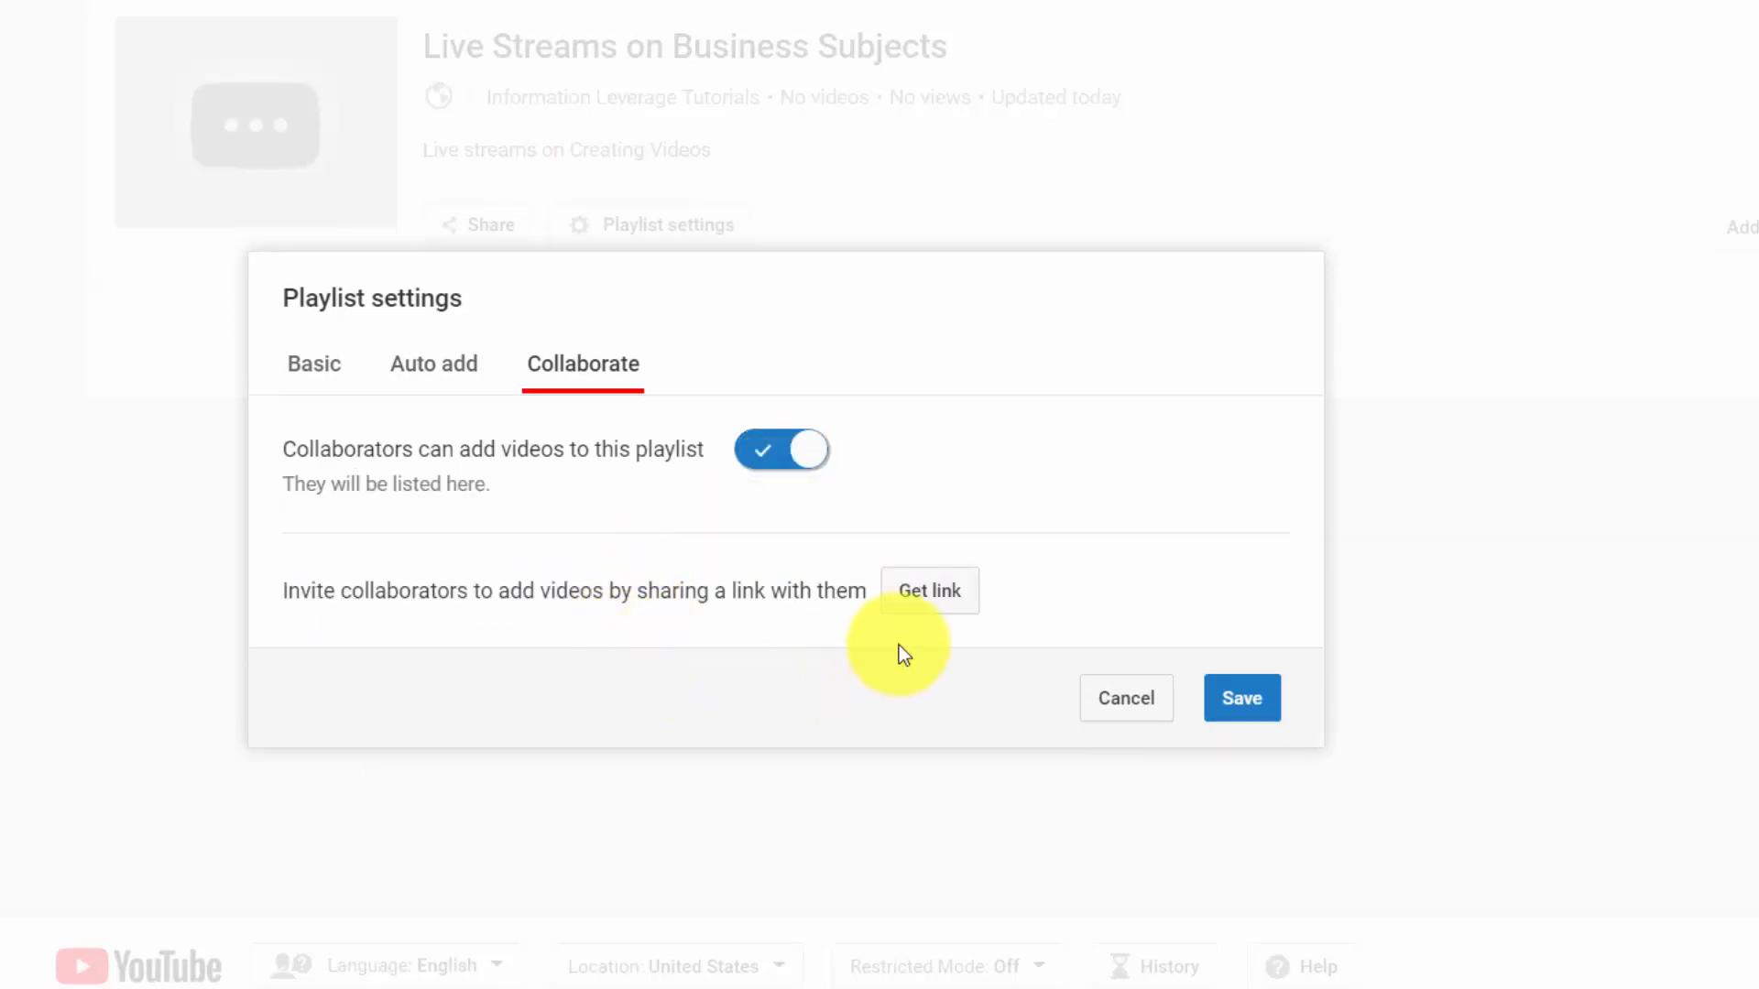
pyautogui.moveTo(929, 590)
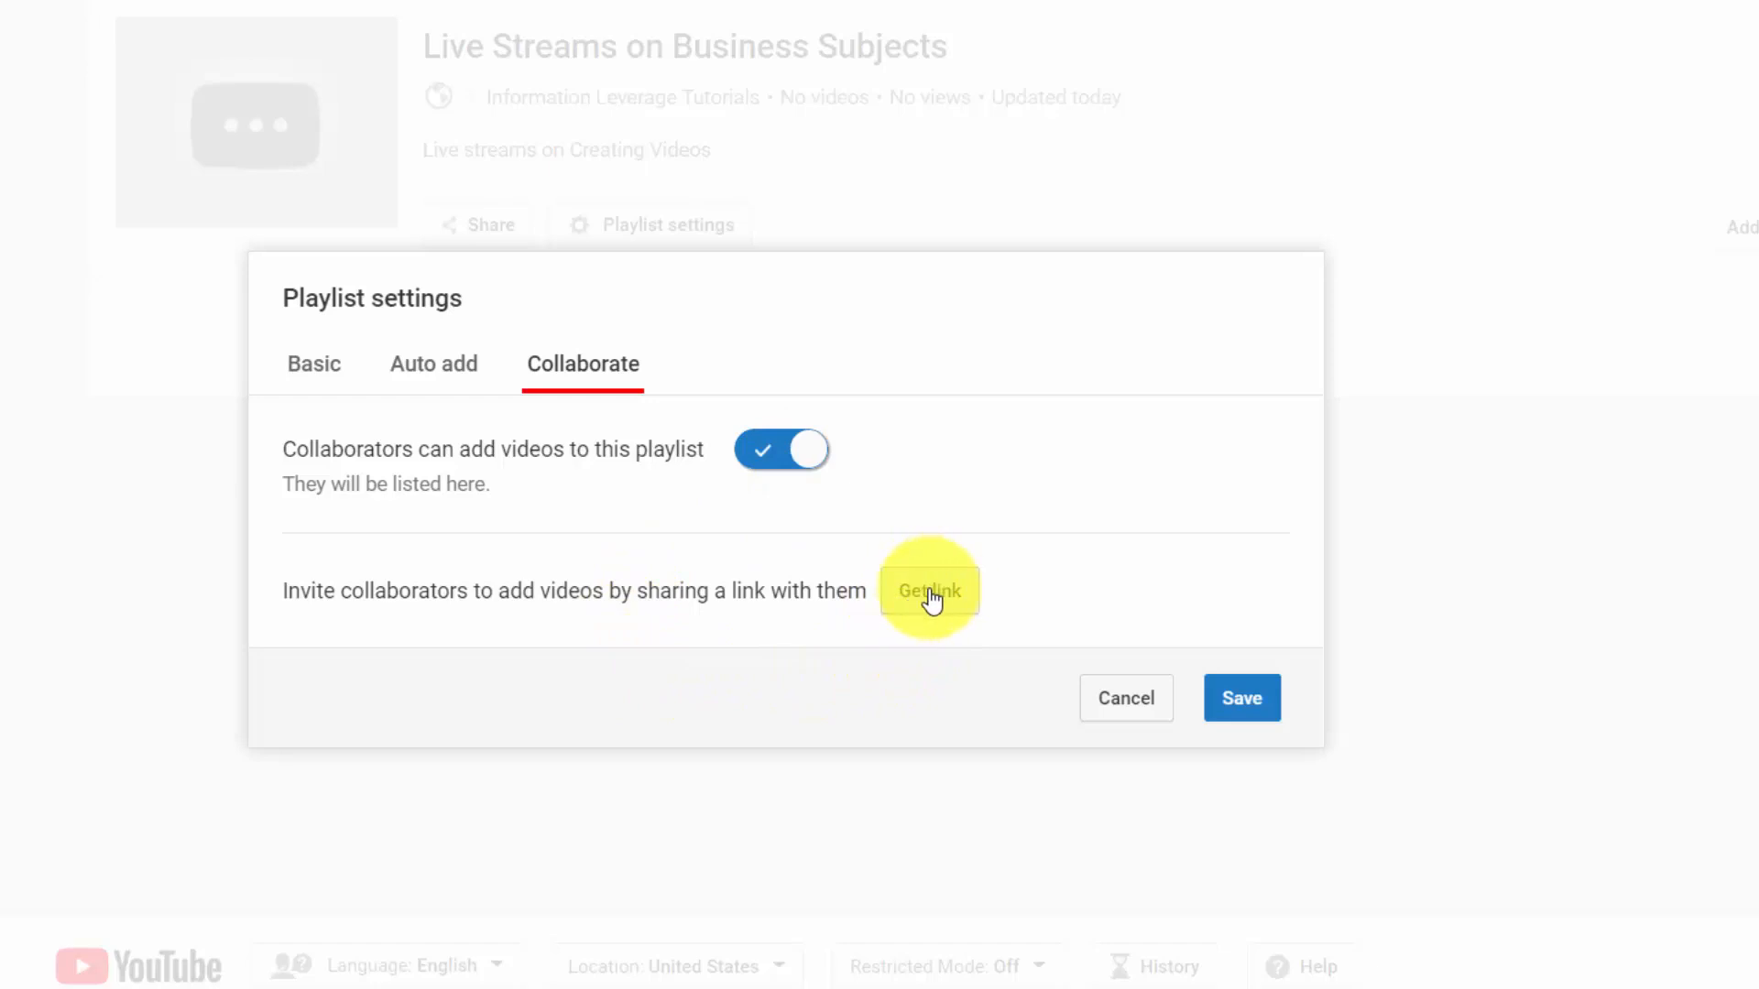
pyautogui.moveTo(841, 628)
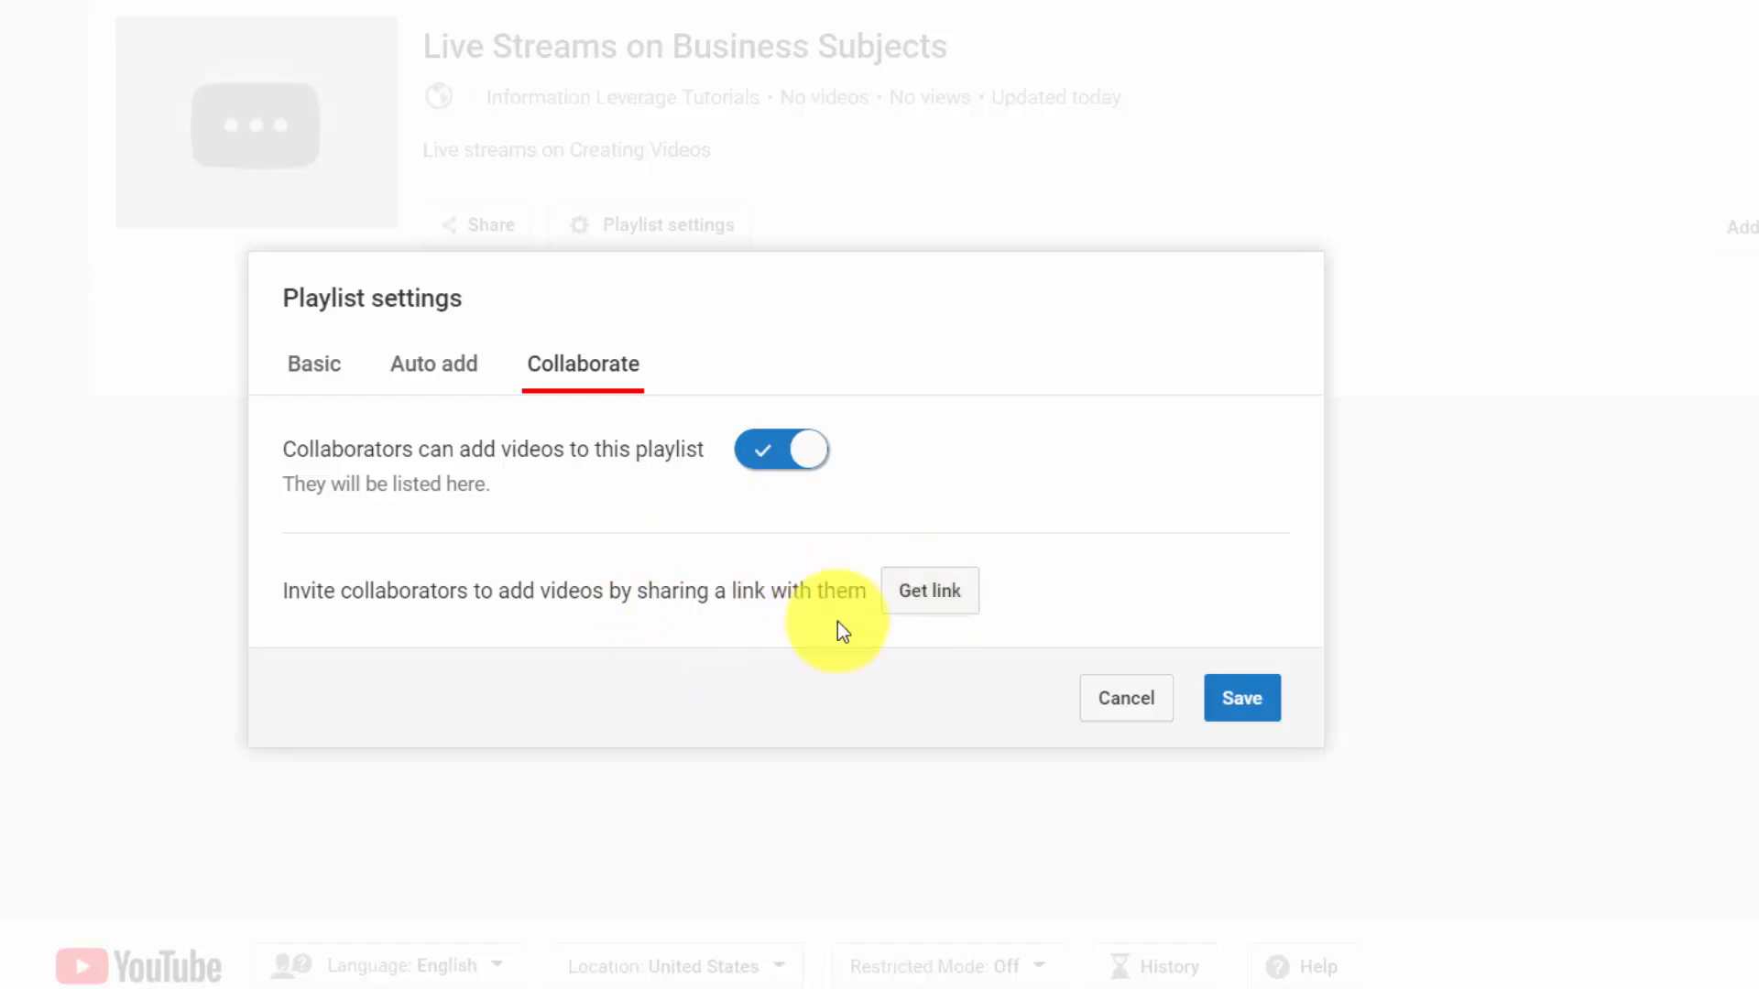
pyautogui.click(1240, 698)
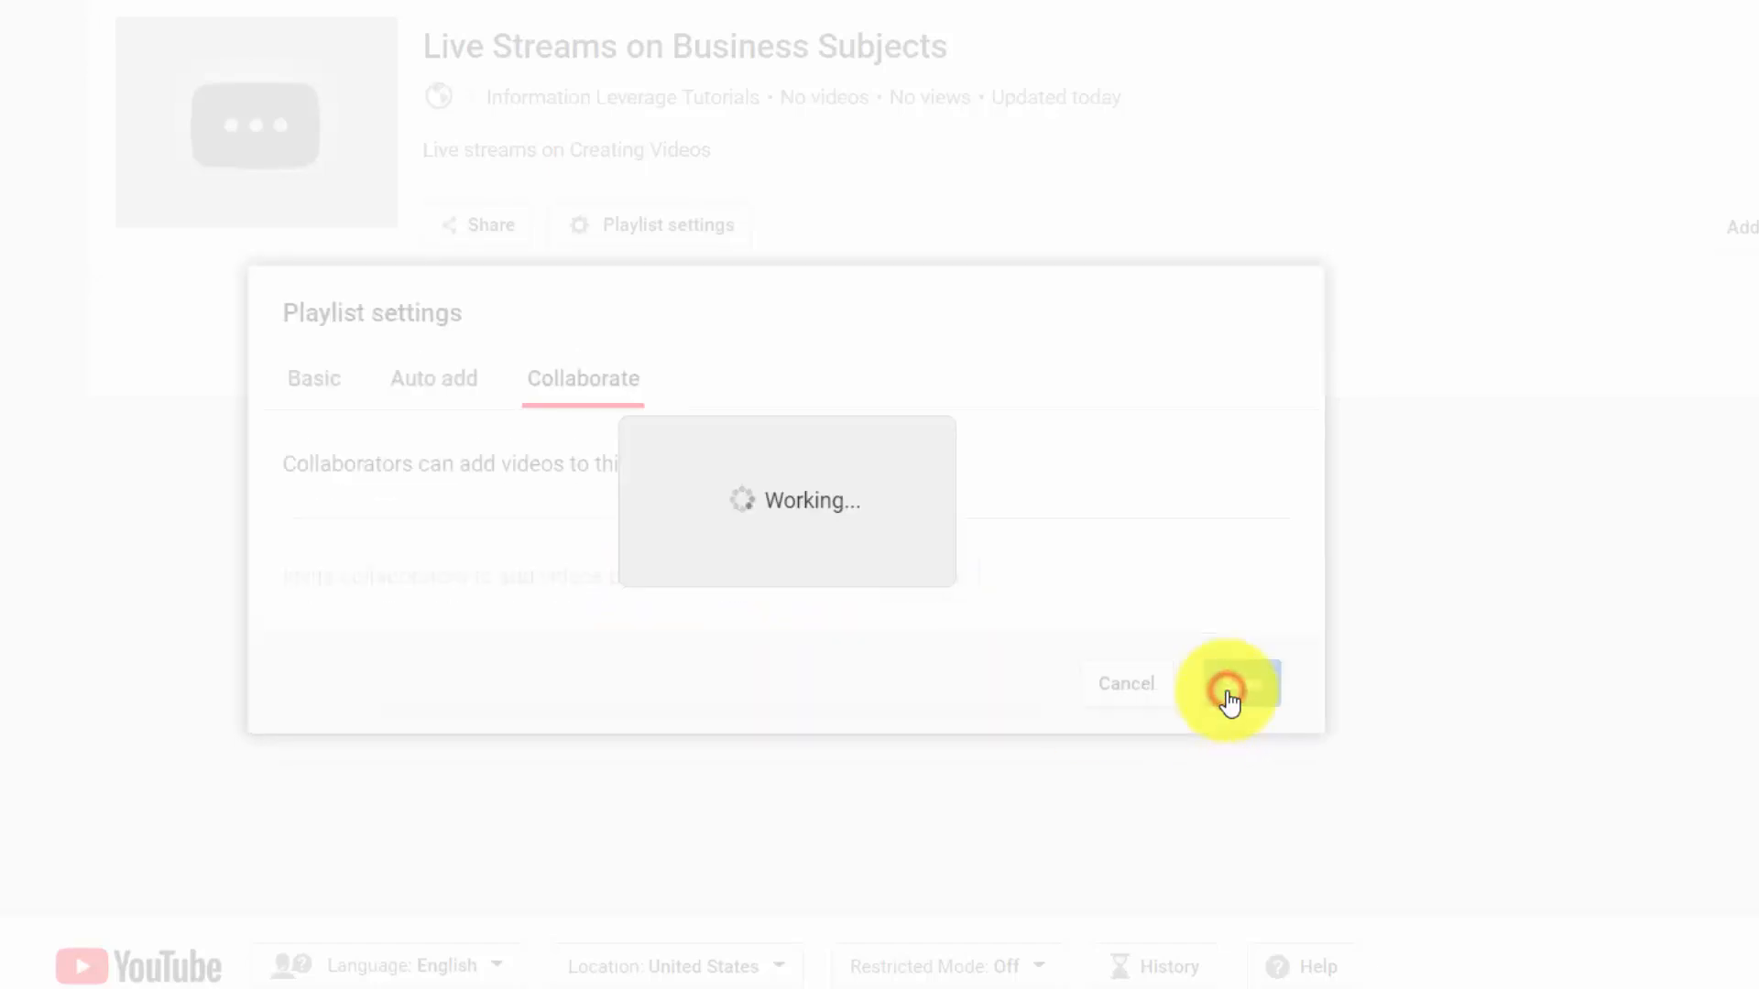
pyautogui.click(1239, 684)
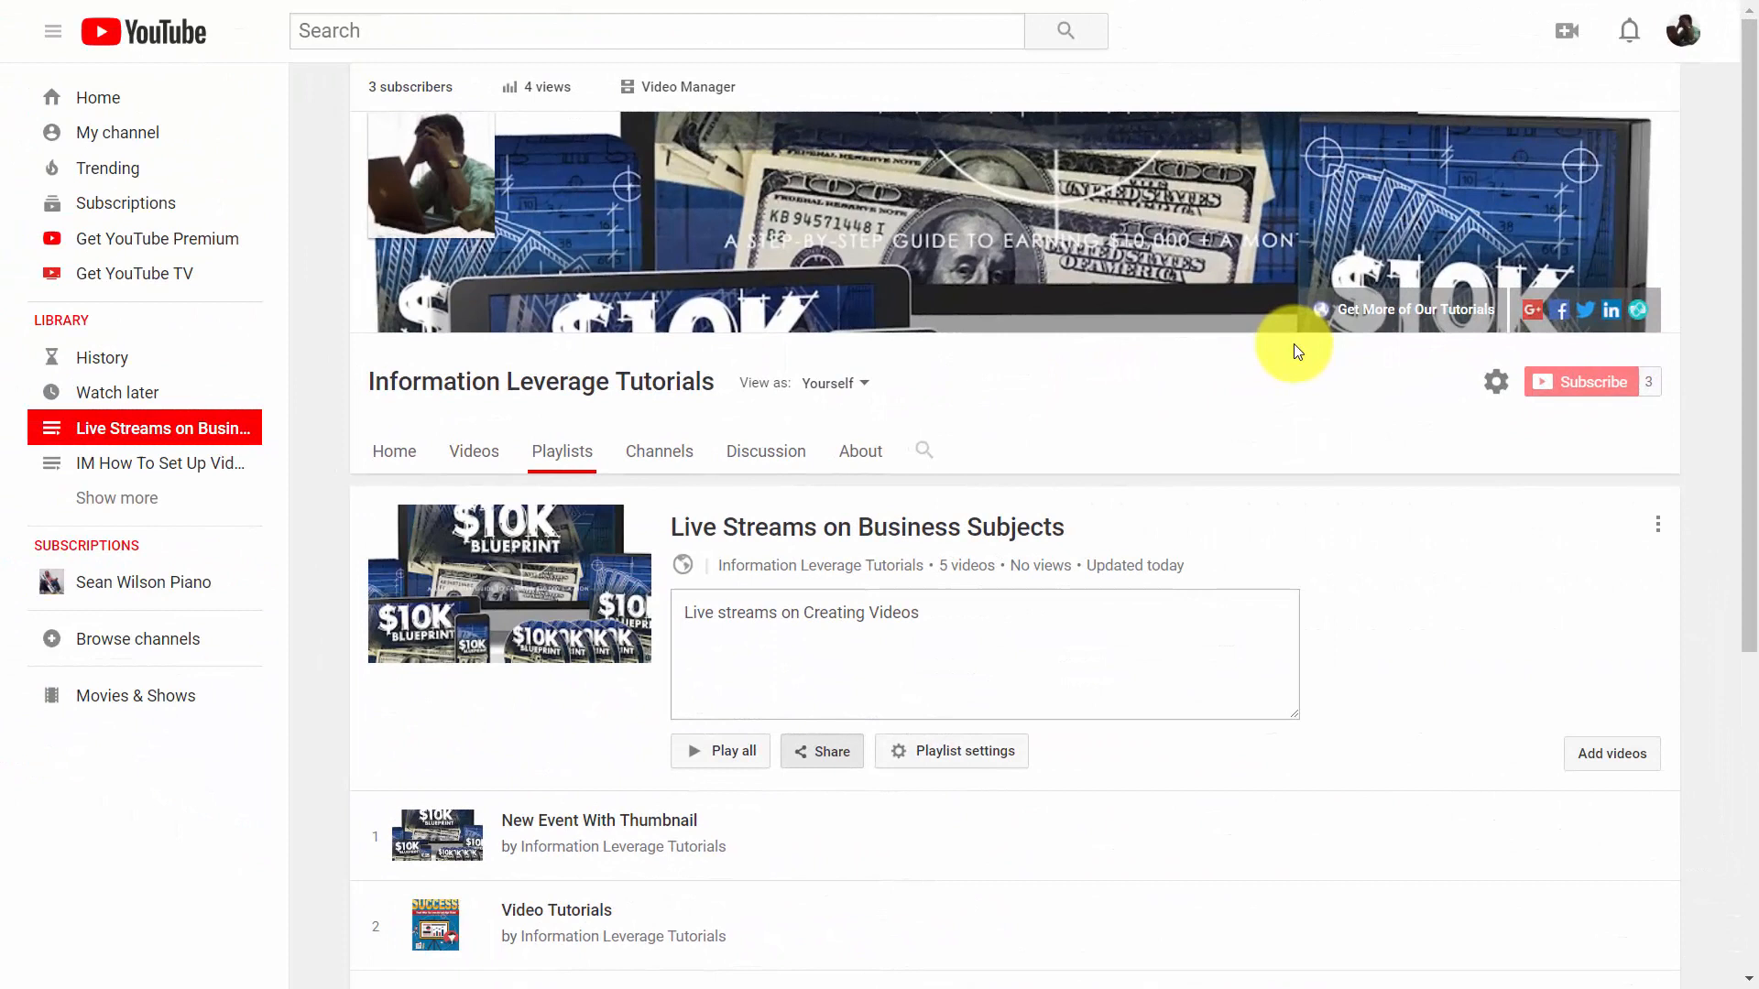
pyautogui.moveTo(118, 132)
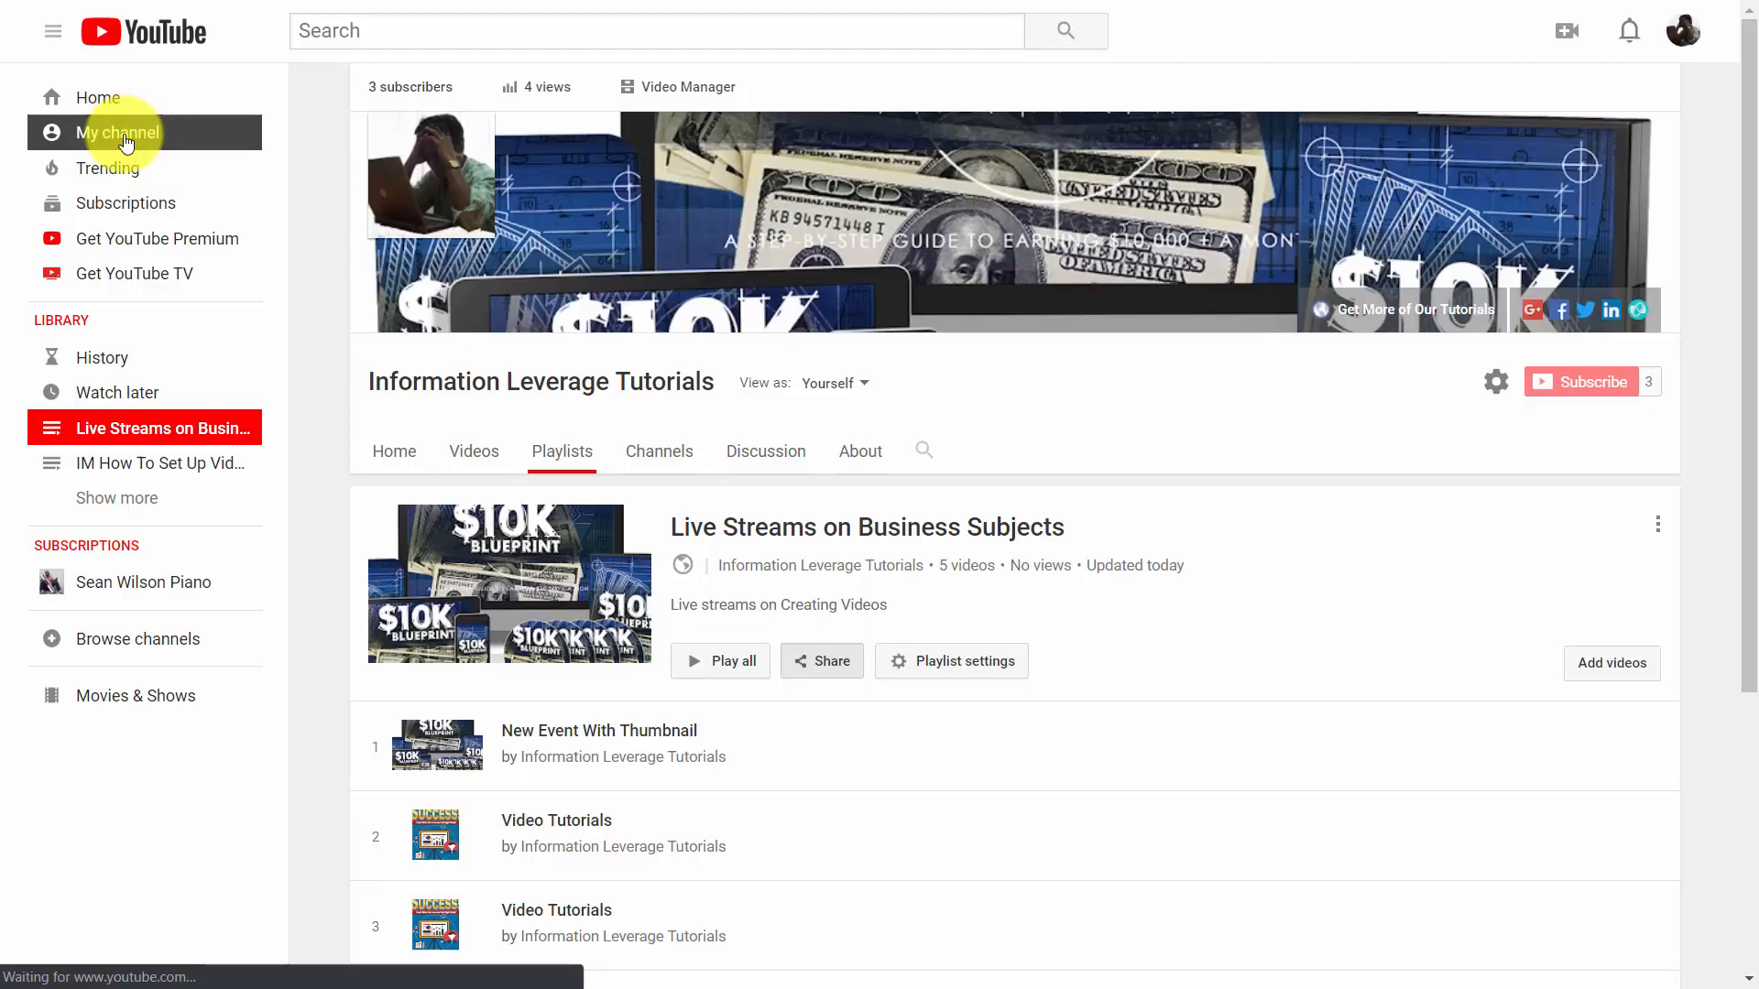
# Go to My channel and enter Customize Channel mode for the home page.
pyautogui.click(114, 132)
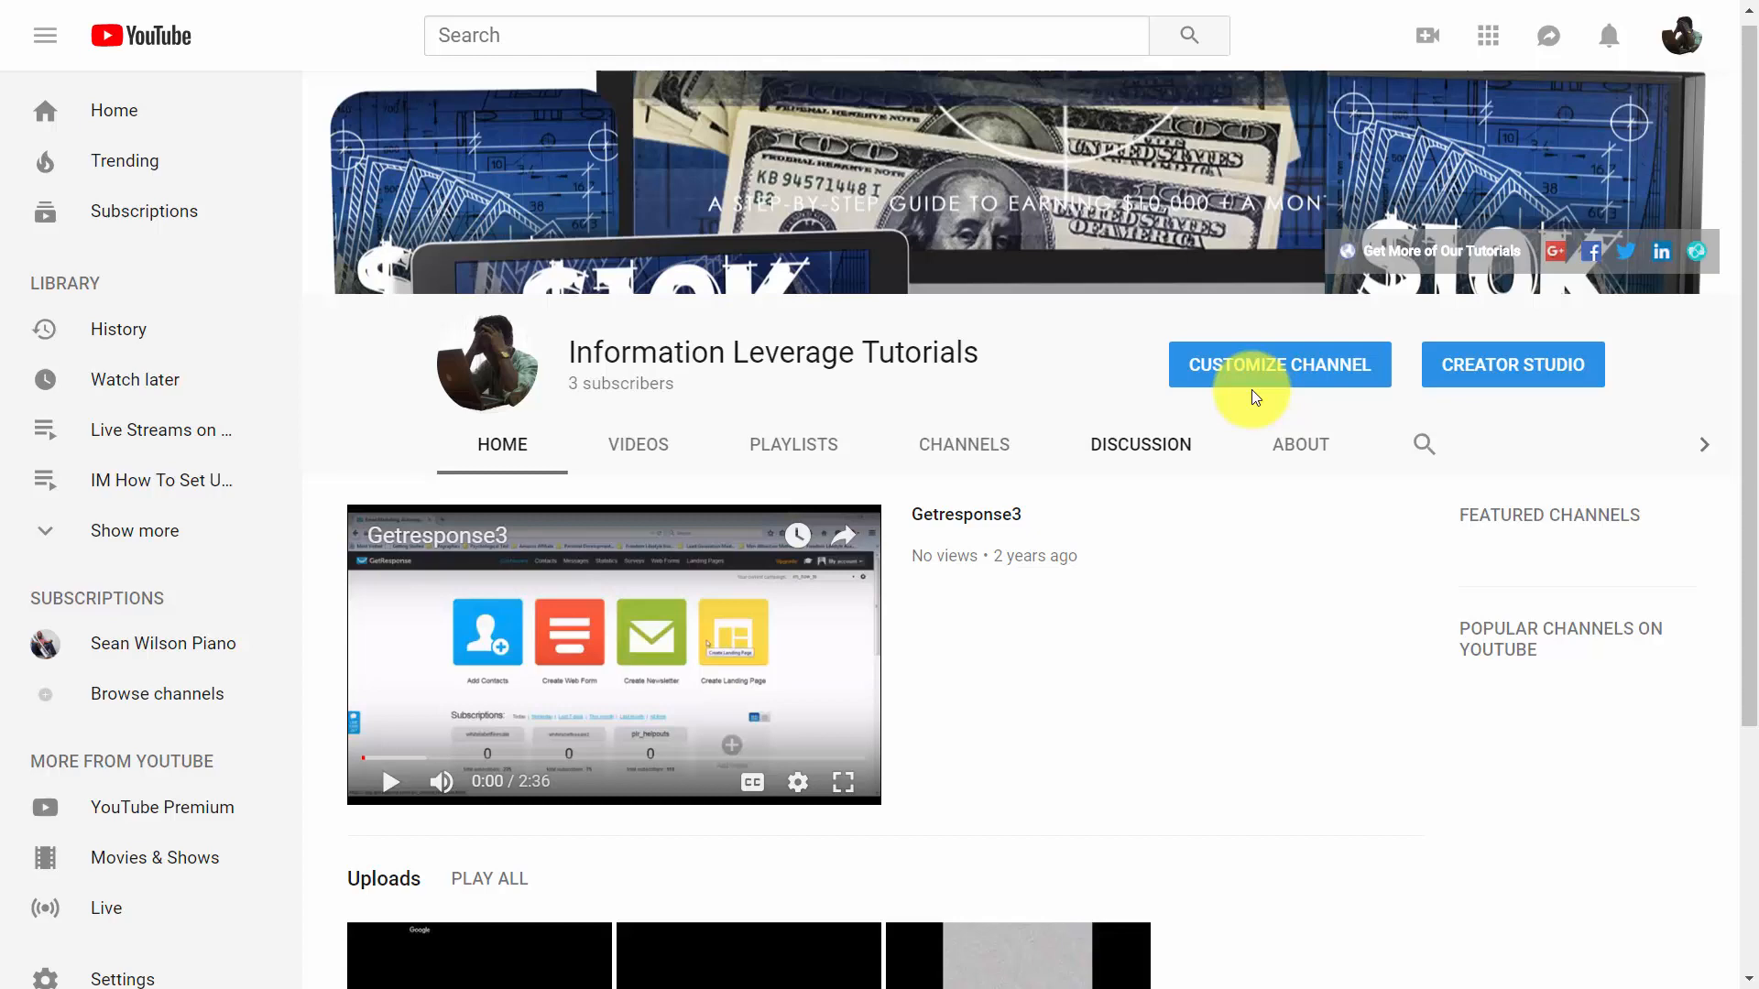
pyautogui.click(1276, 365)
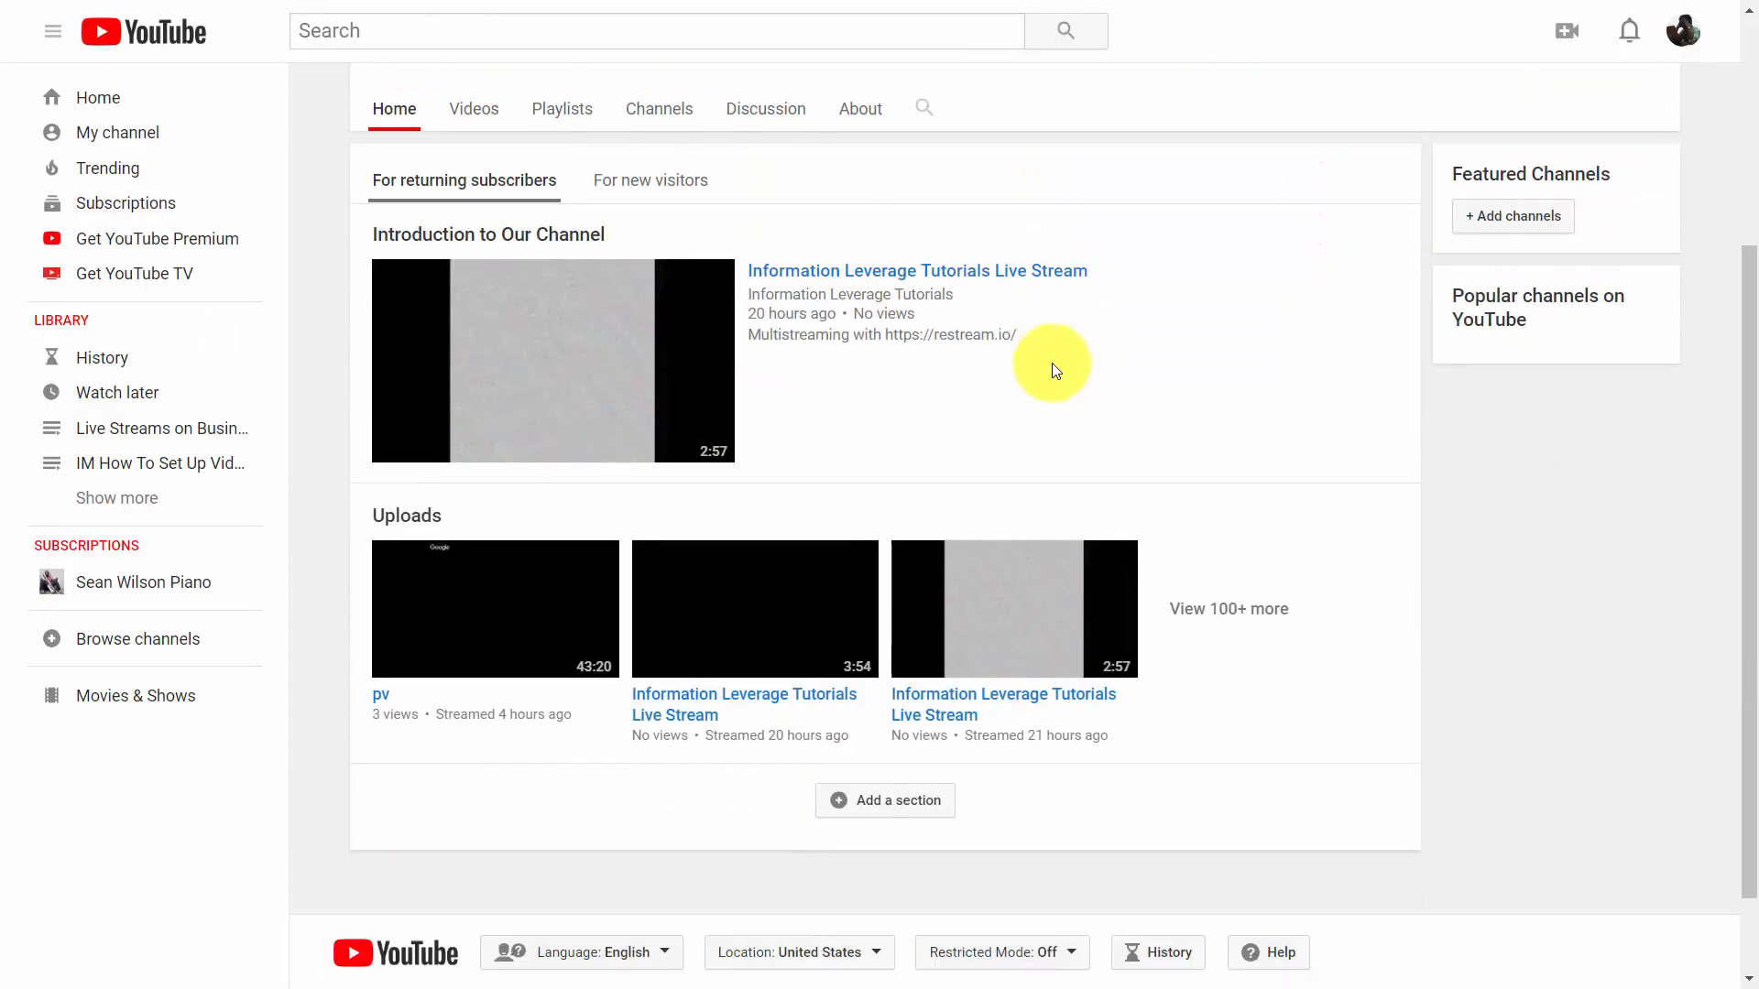
# Add a Single playlist section showing 'Live Streams on Business Subjects' to the channel home.
pyautogui.scroll(-3)
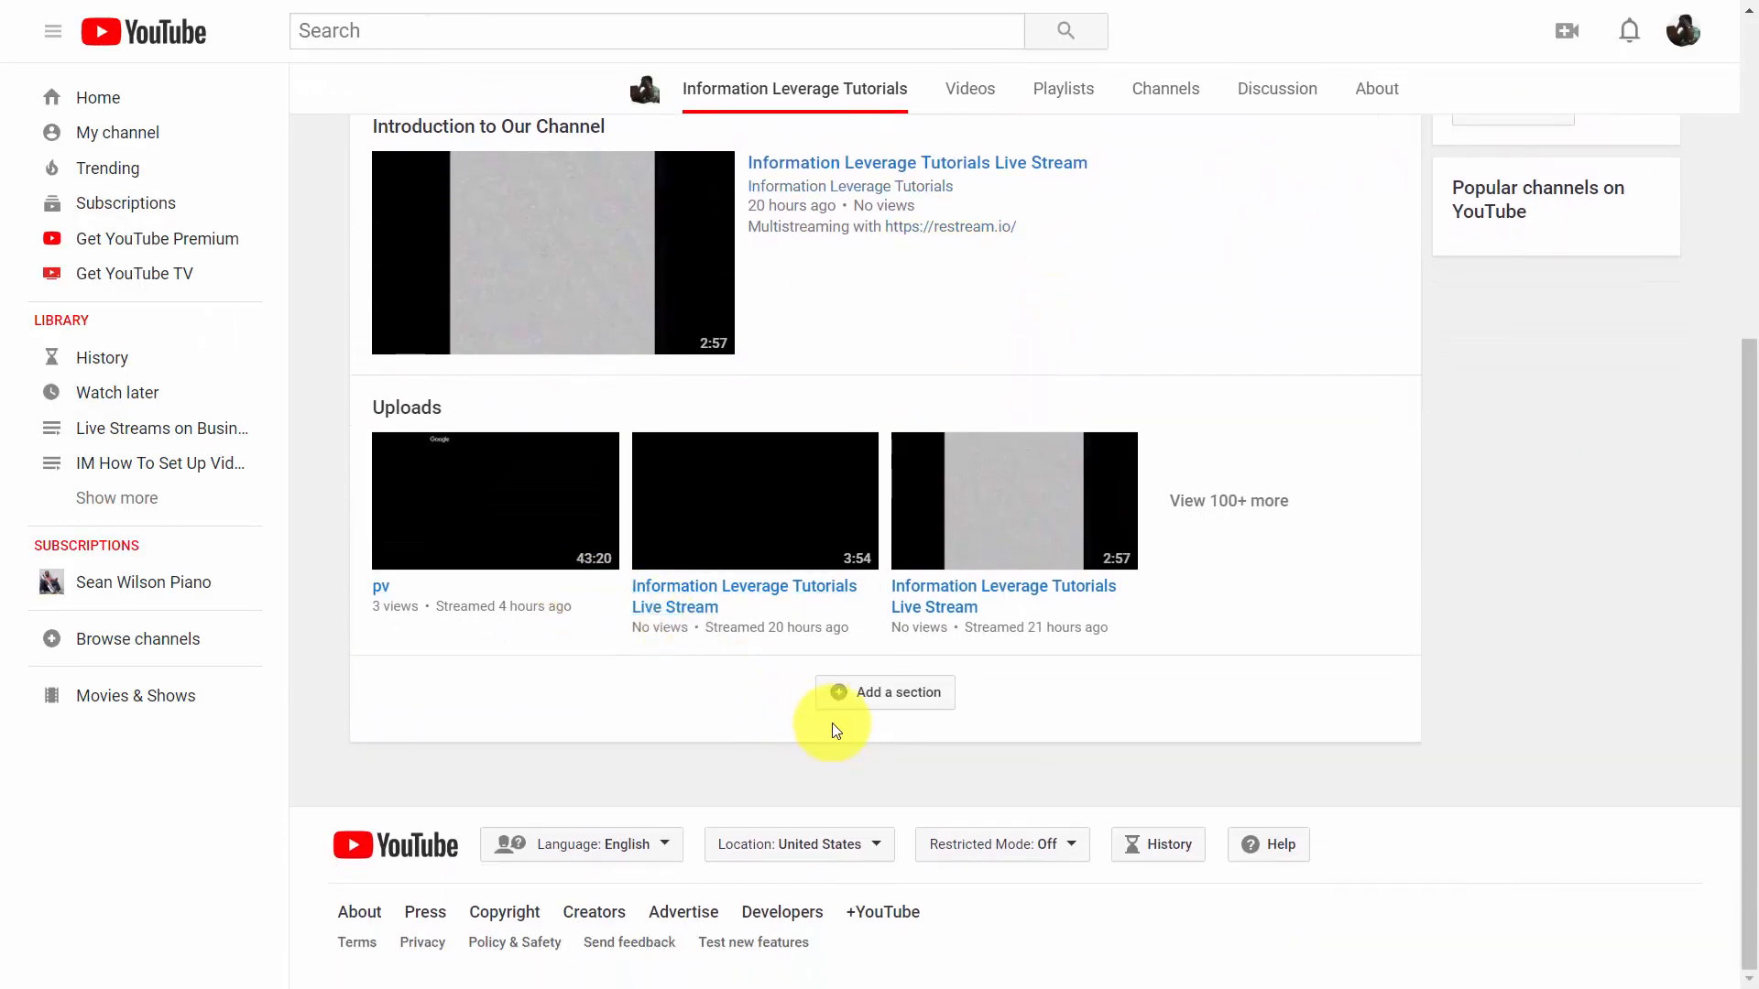
pyautogui.click(885, 693)
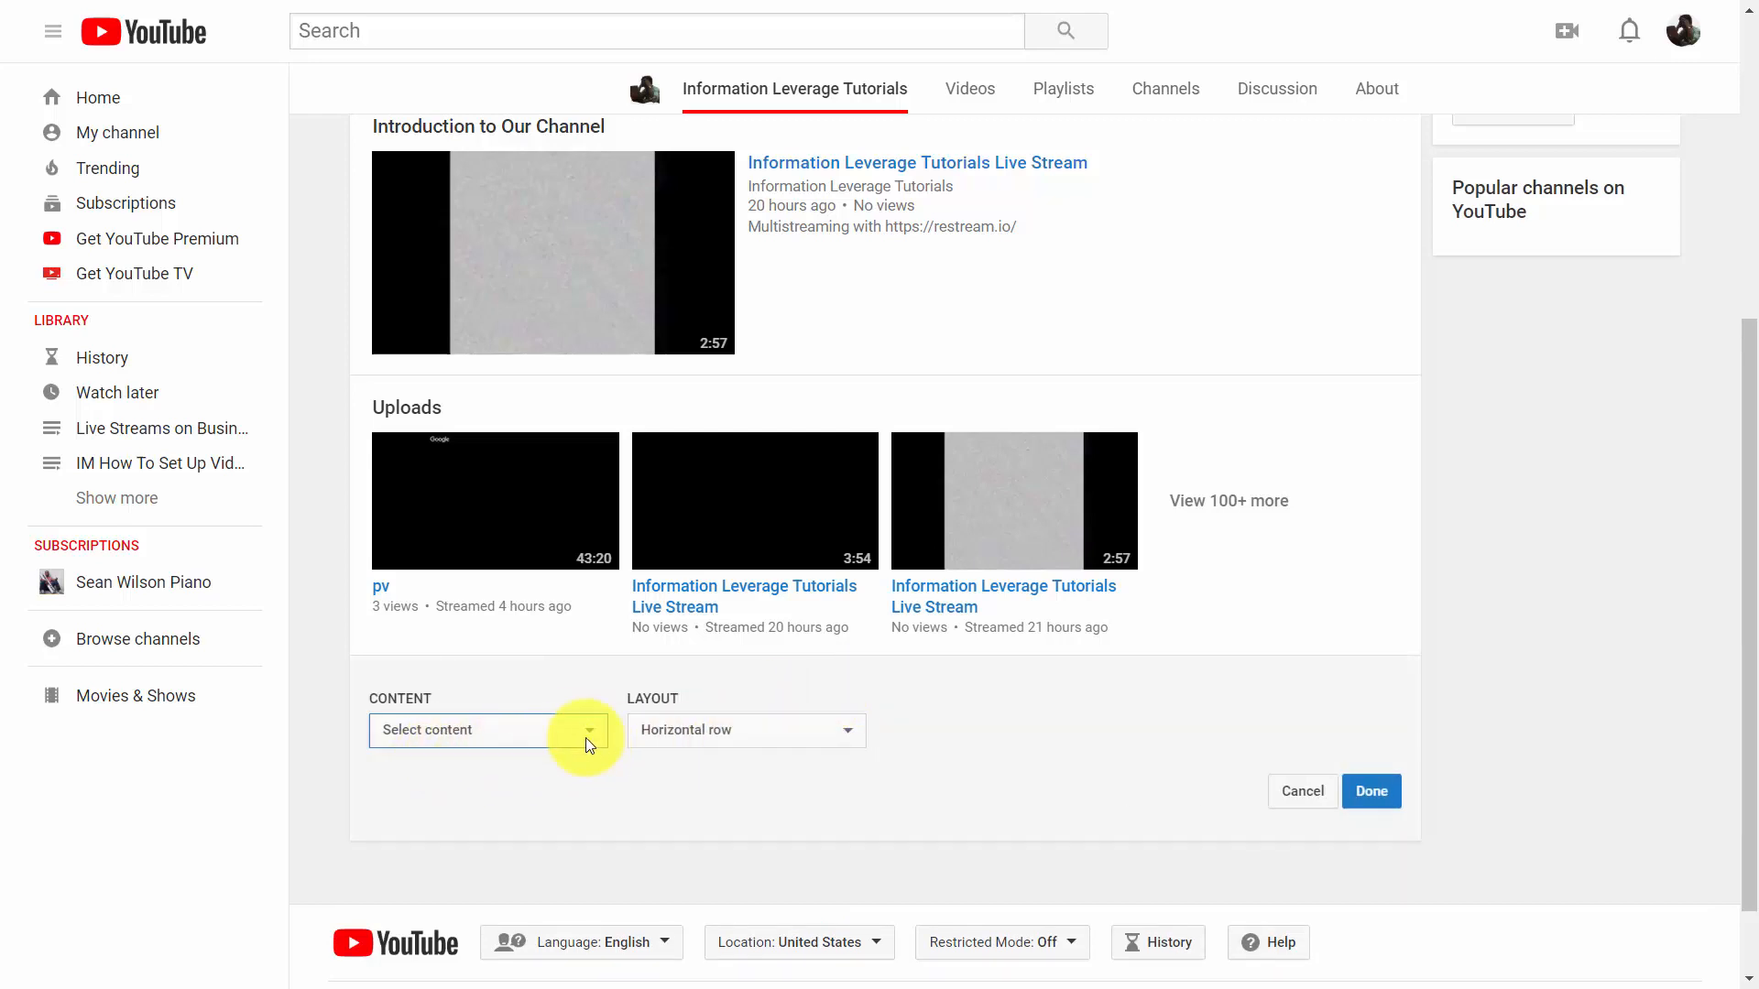
pyautogui.click(485, 730)
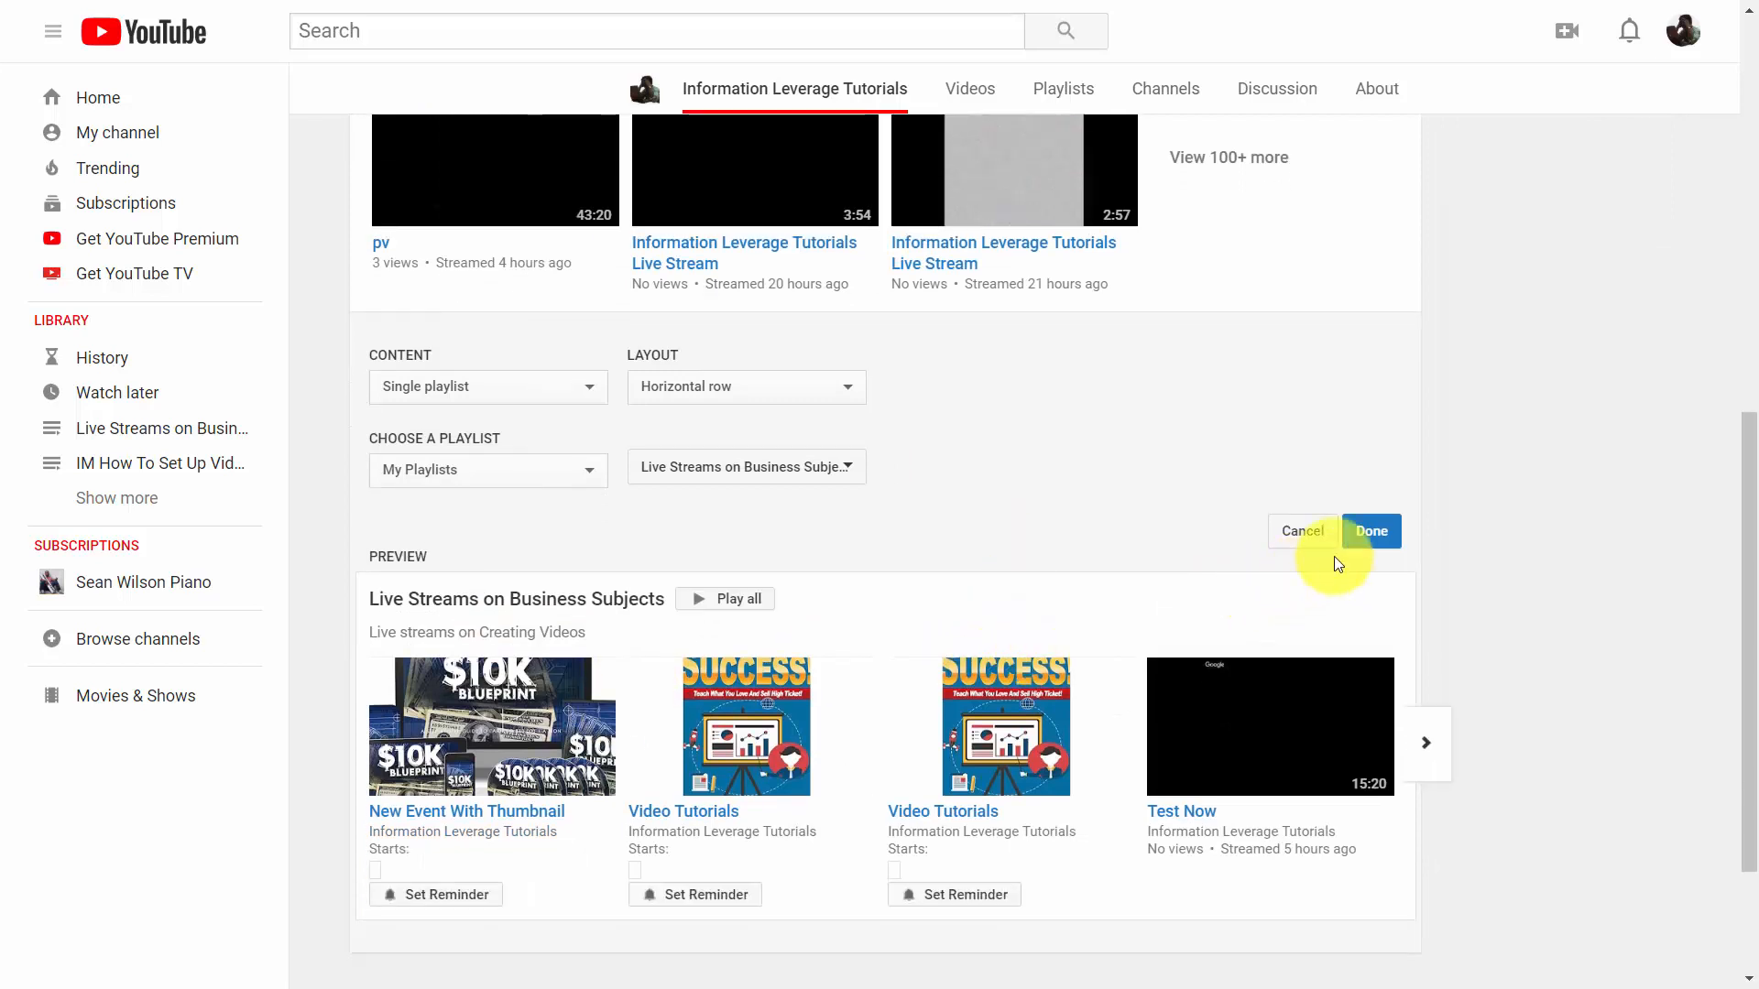
pyautogui.click(1369, 531)
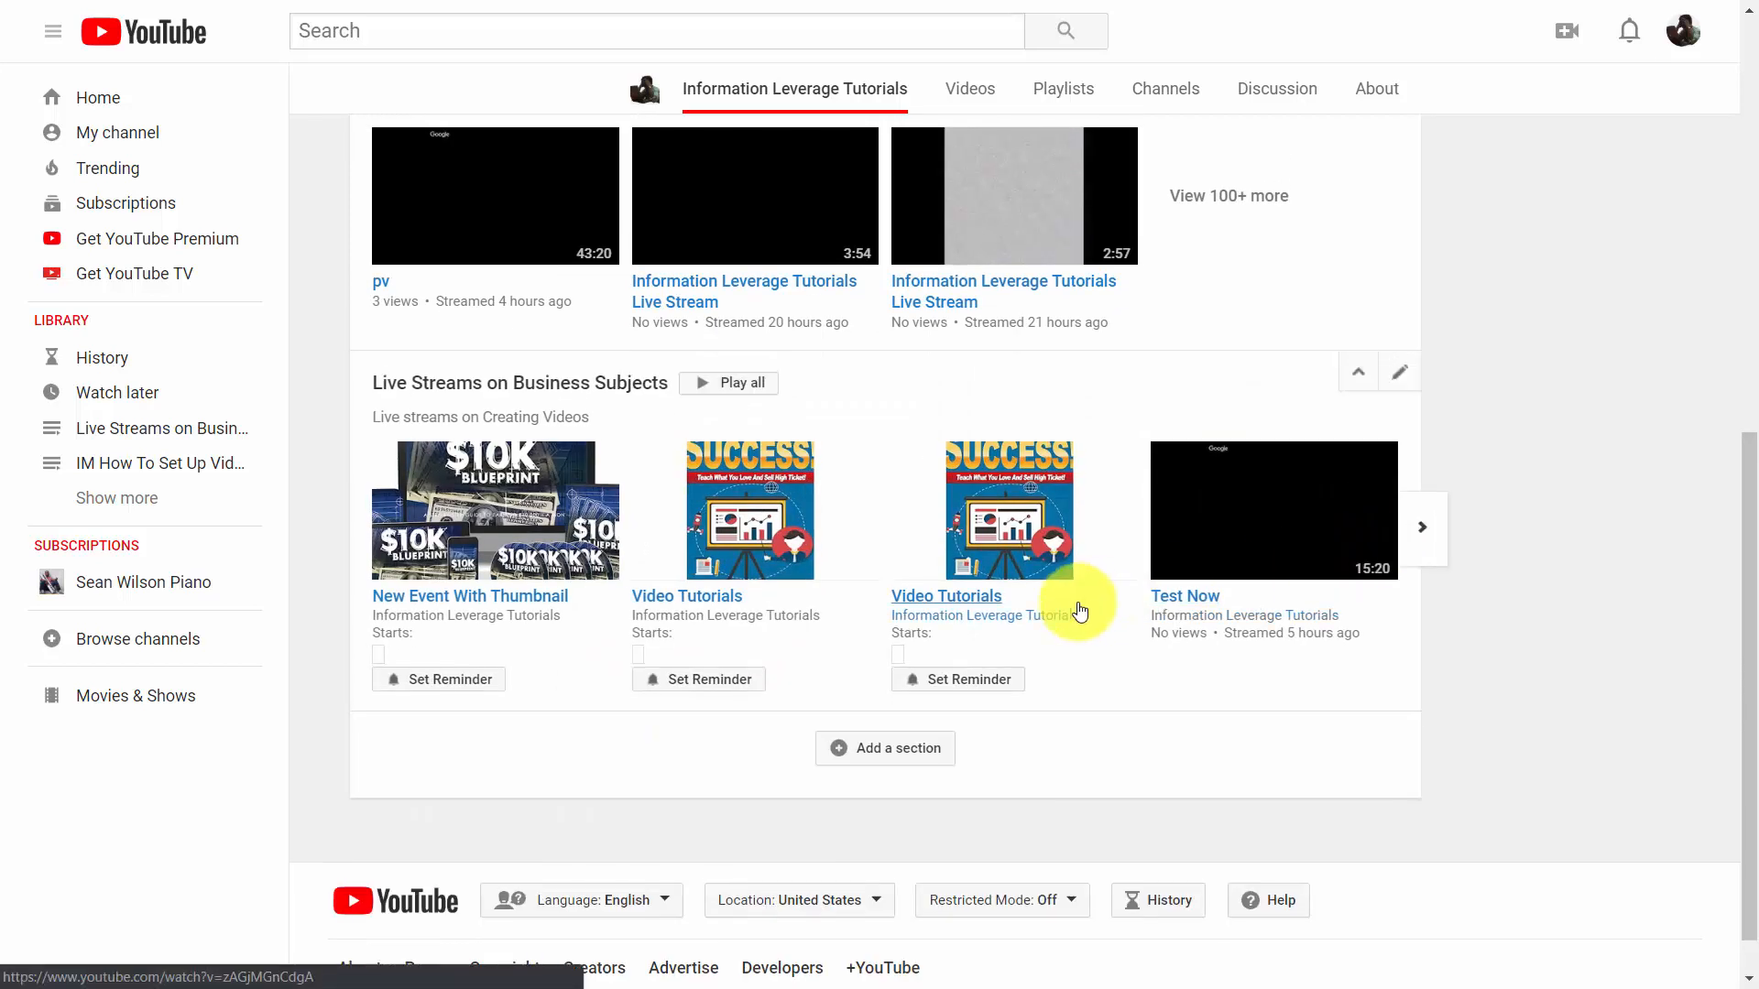